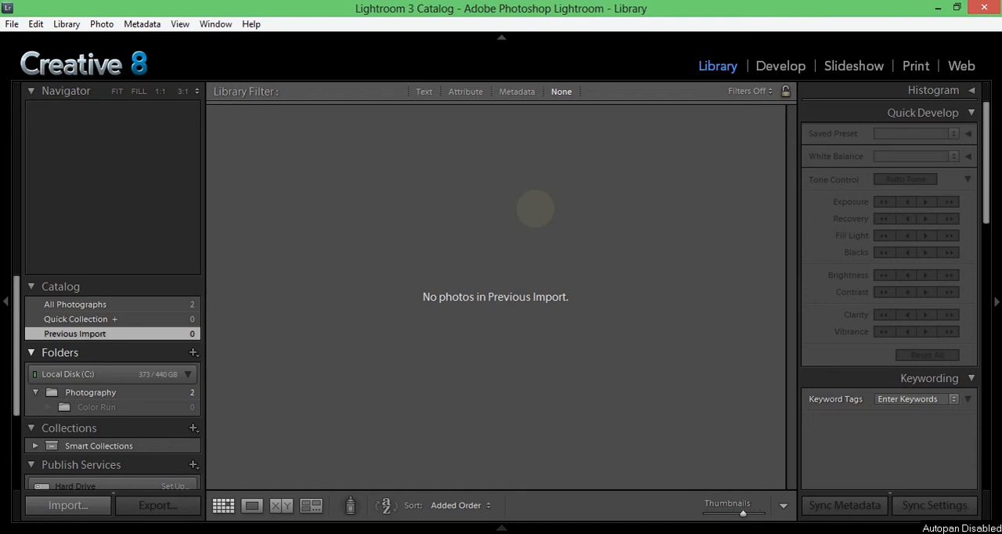
mouse_move(552, 220)
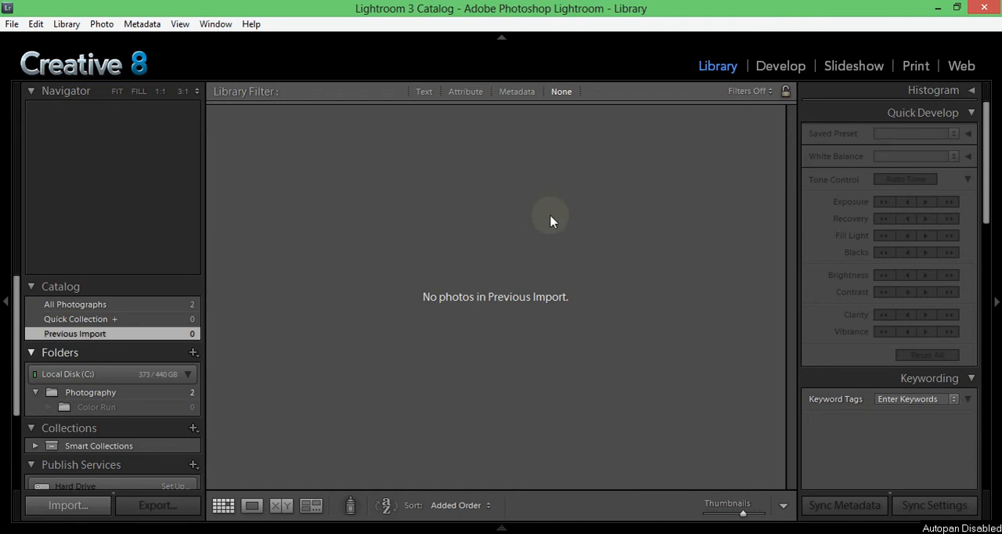
mouse_move(556, 211)
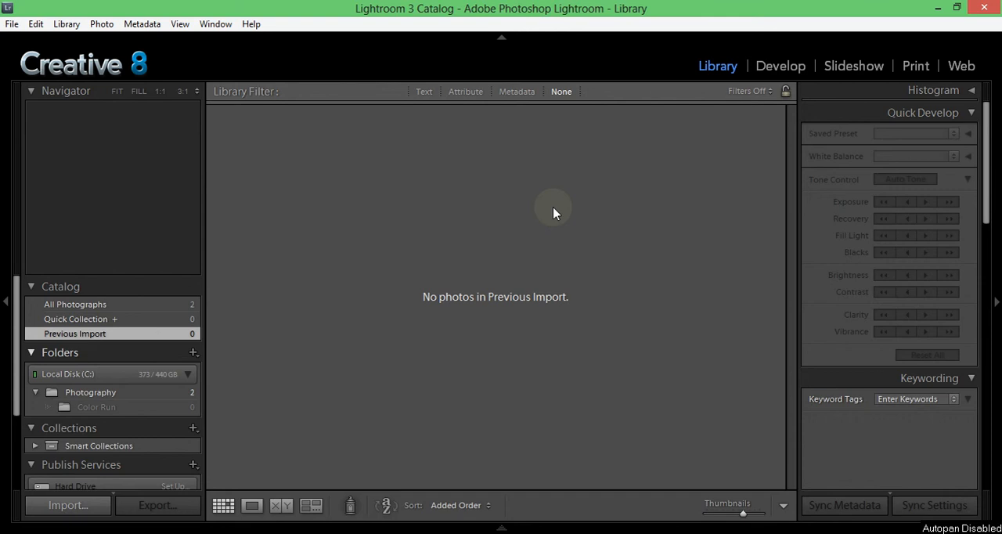
mouse_move(698, 173)
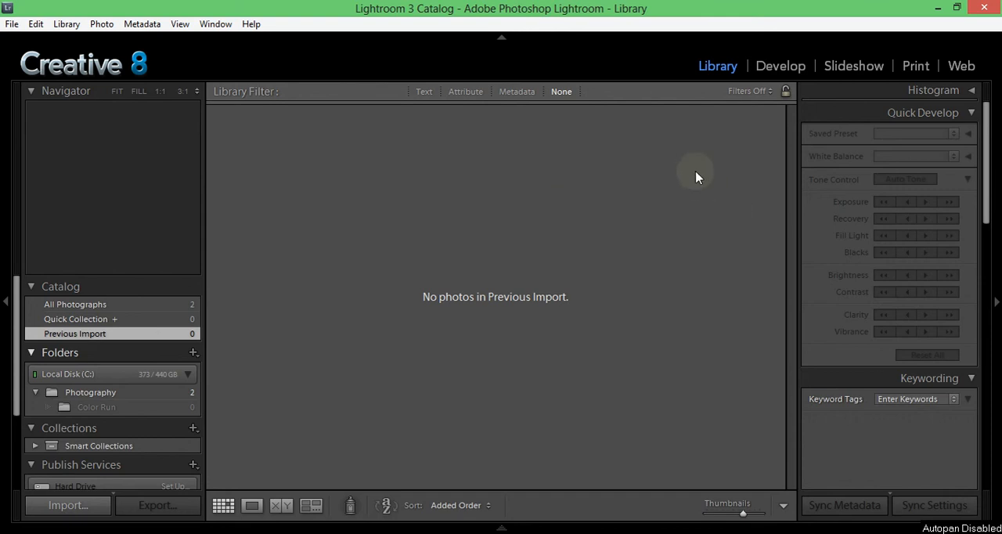
mouse_move(39, 492)
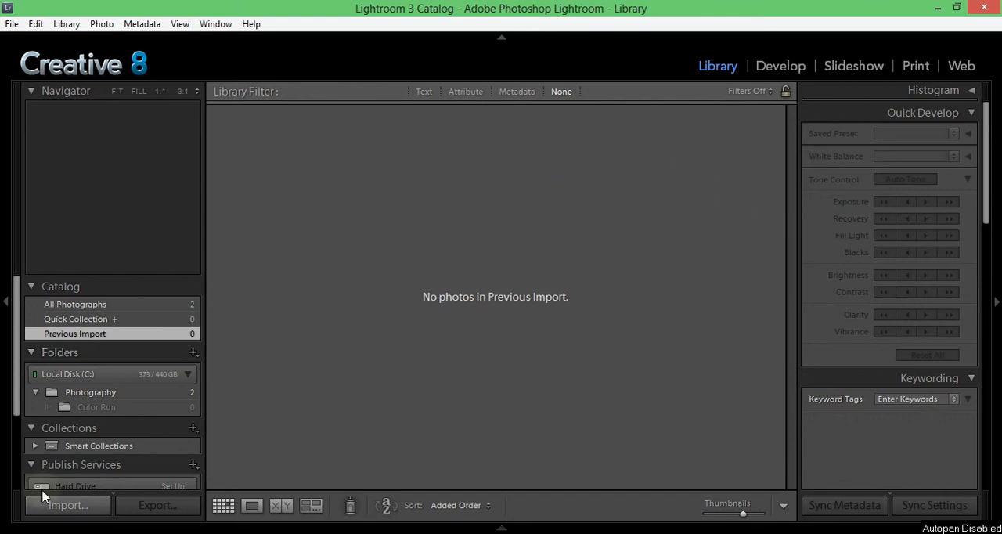
Import the ten photos from the Color Run folder with Develop Settings set to None.
click(67, 506)
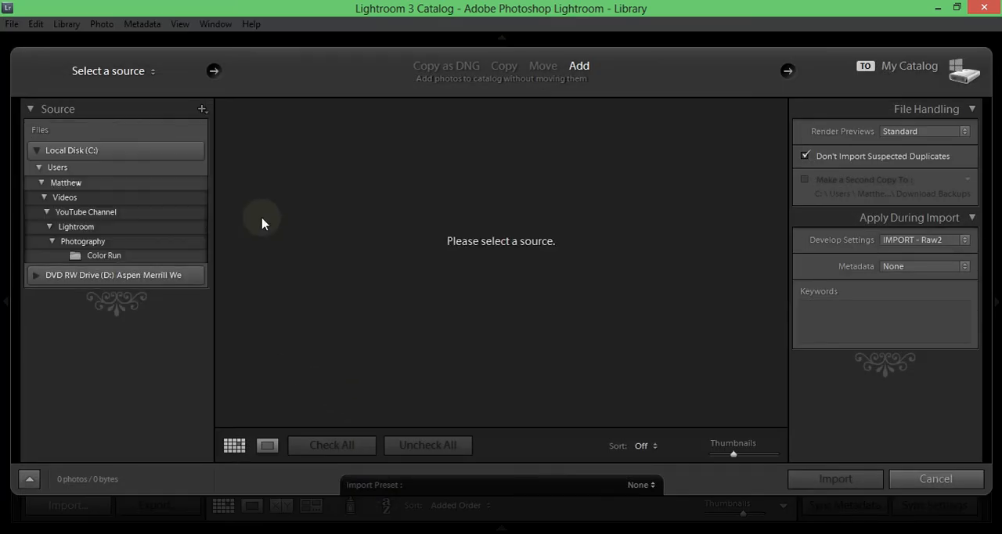
click(103, 255)
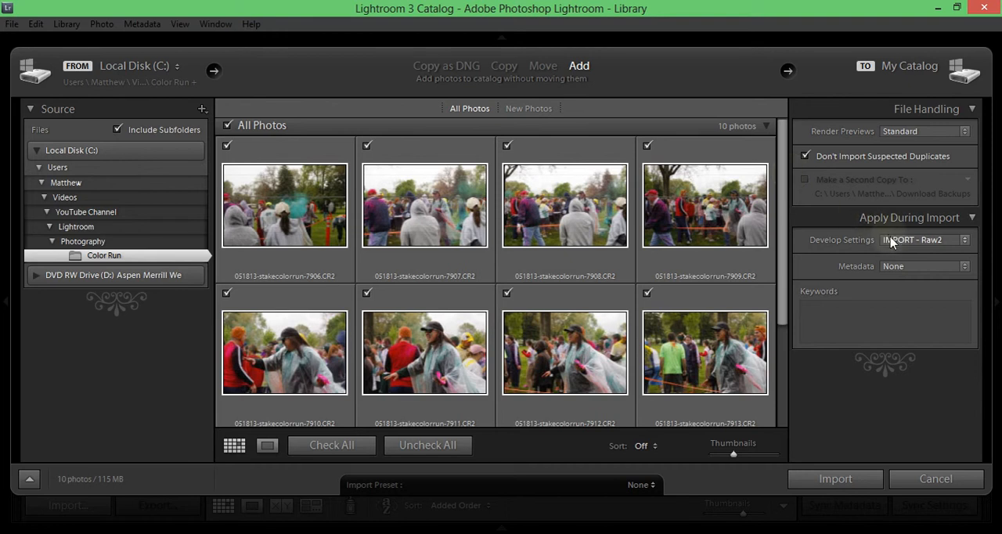
click(924, 239)
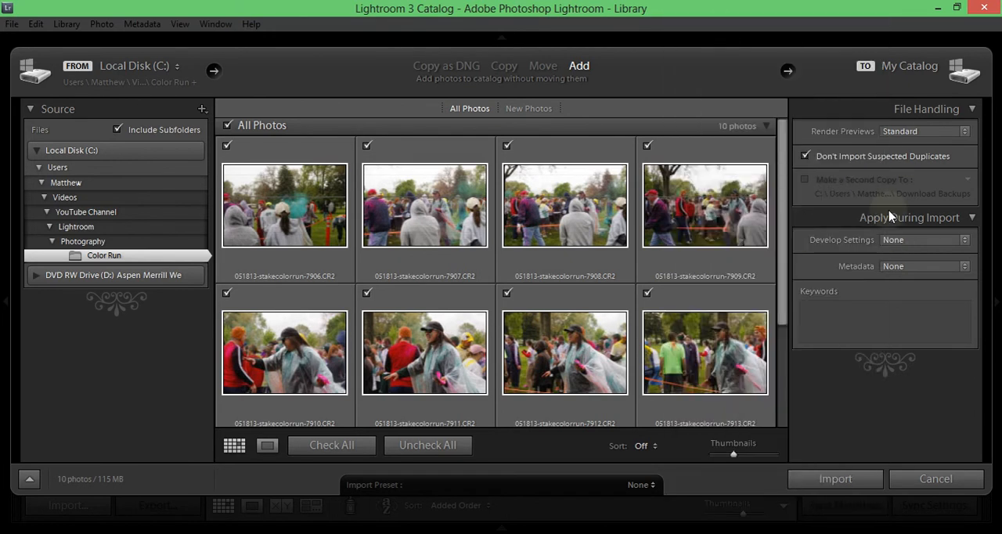
mouse_move(782, 479)
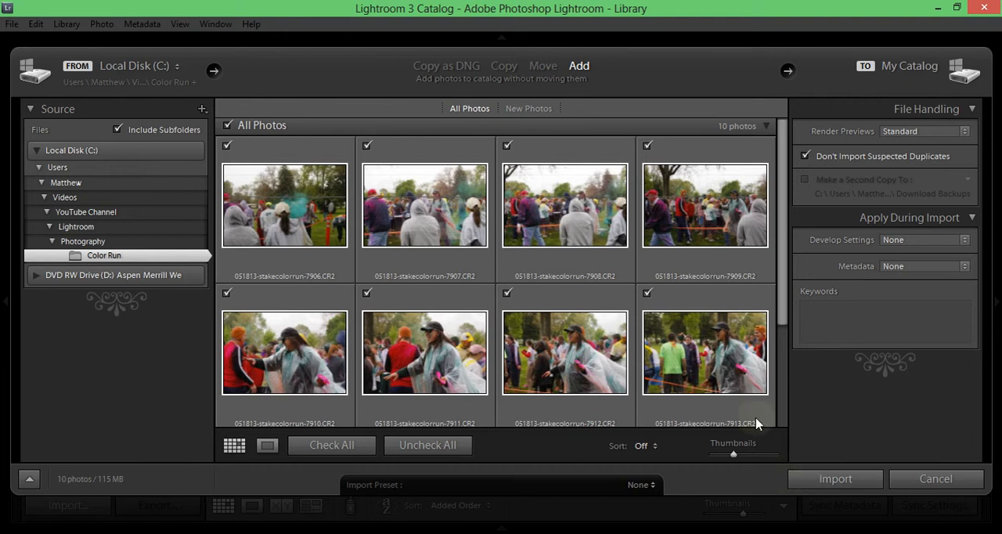
click(834, 479)
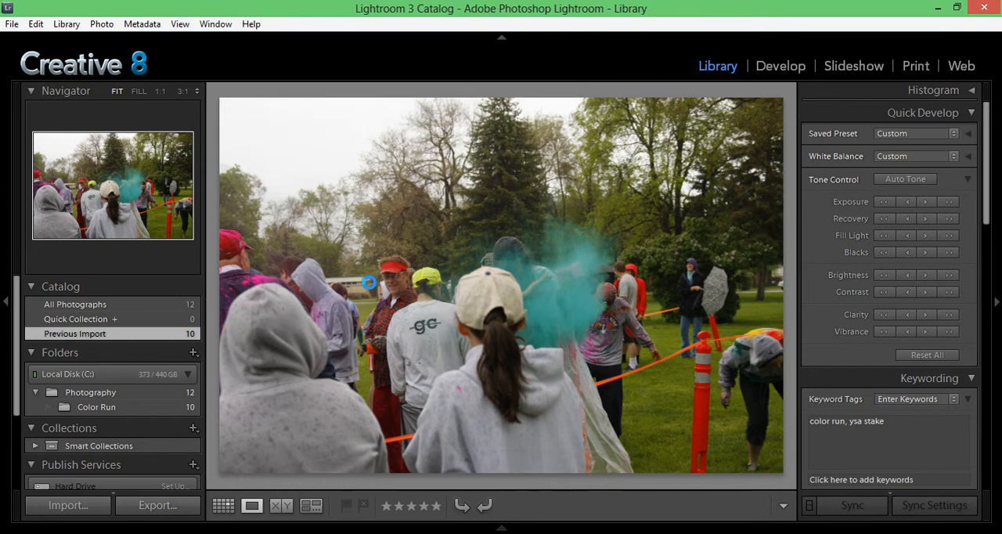
Switch to the Develop module with the first Color Run photo.
click(780, 65)
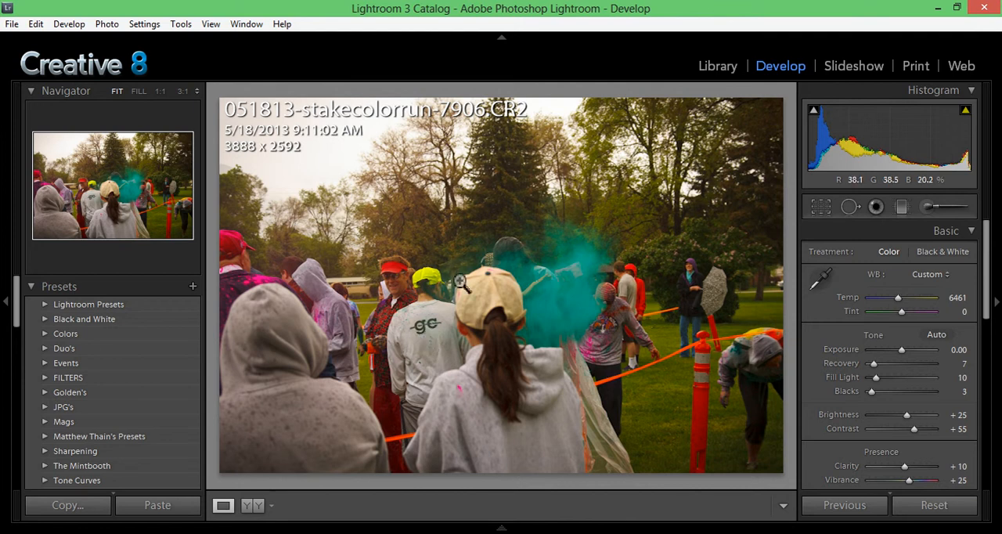
mouse_move(514, 116)
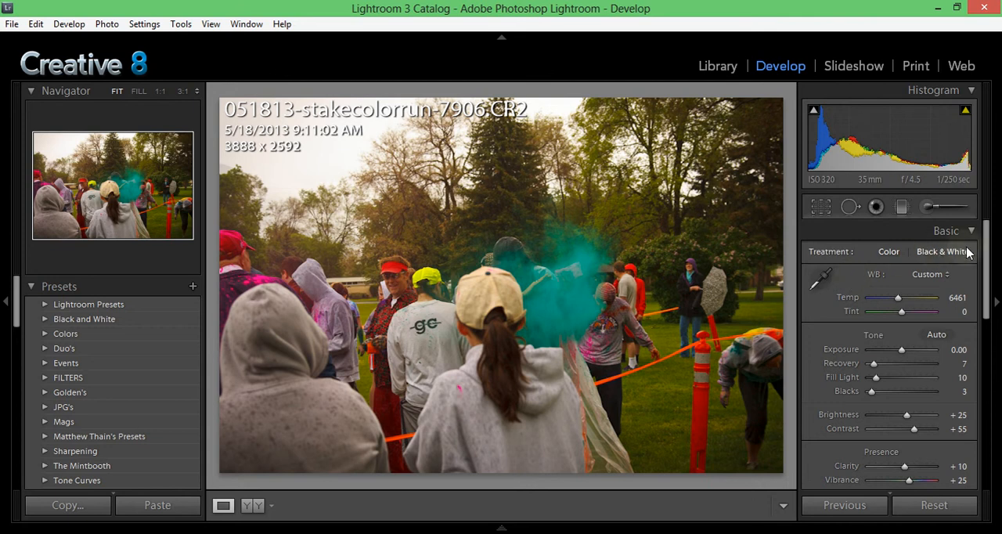
Set recovery to 47 and fill light to 23 in the Basic panel.
scroll(down, 3)
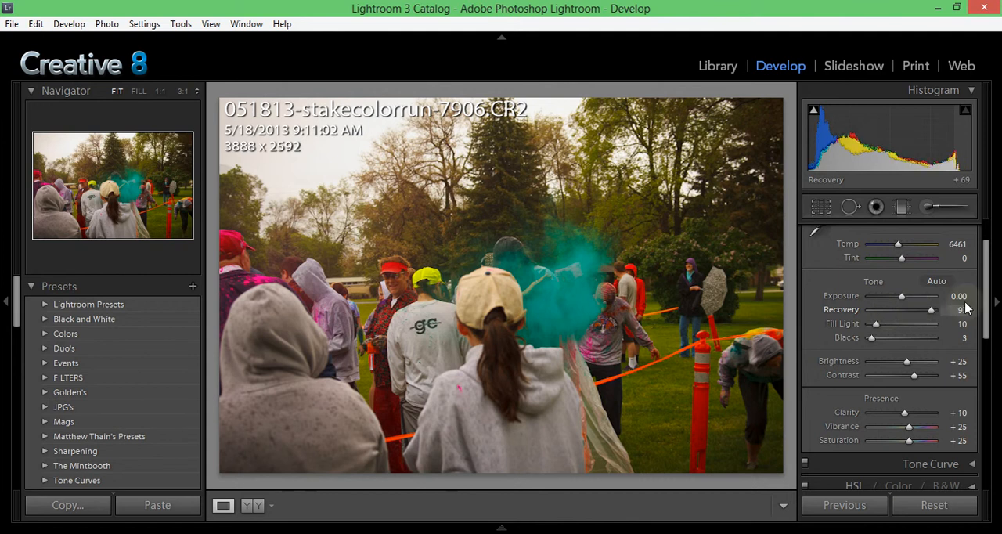
drag(927, 309, 928, 310)
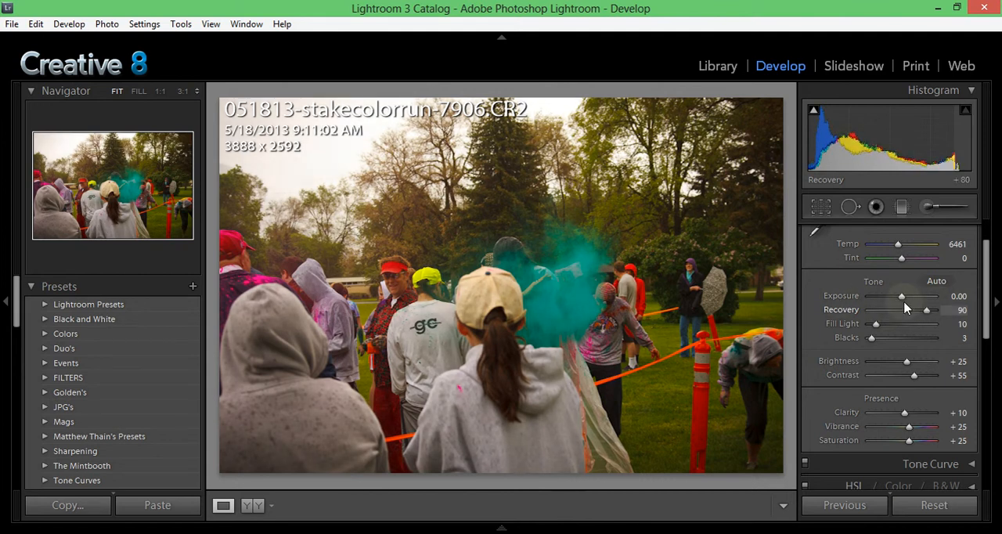
drag(926, 309, 914, 309)
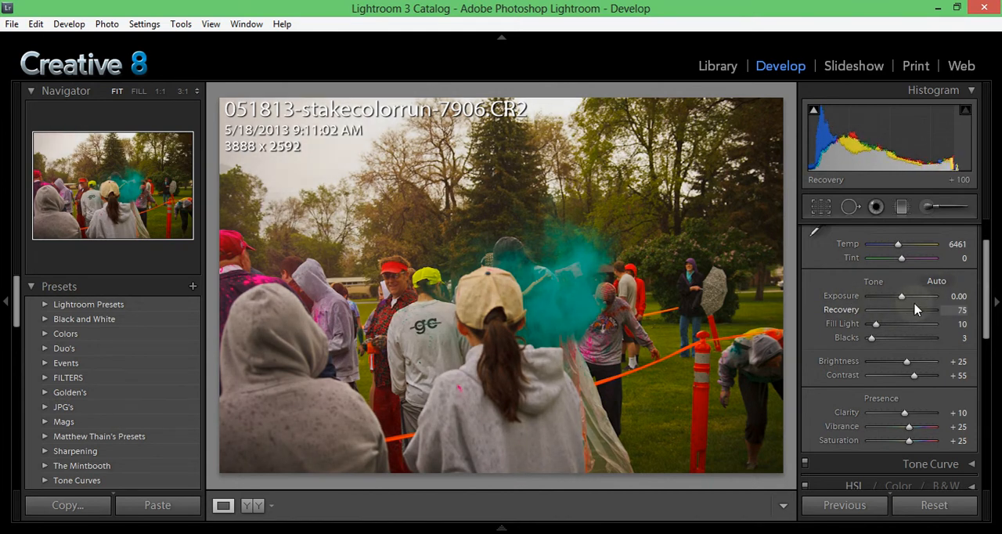
drag(927, 310, 897, 310)
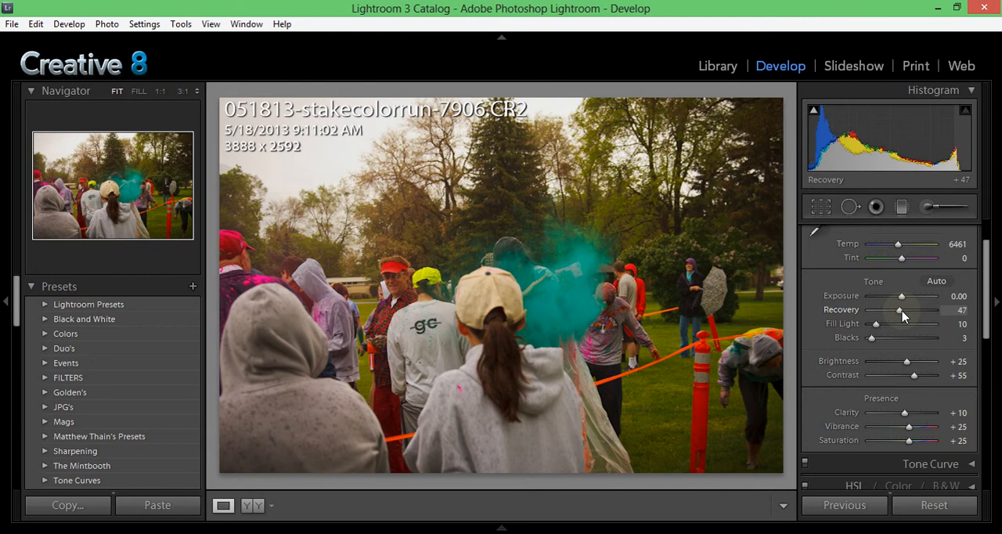
drag(892, 323, 870, 324)
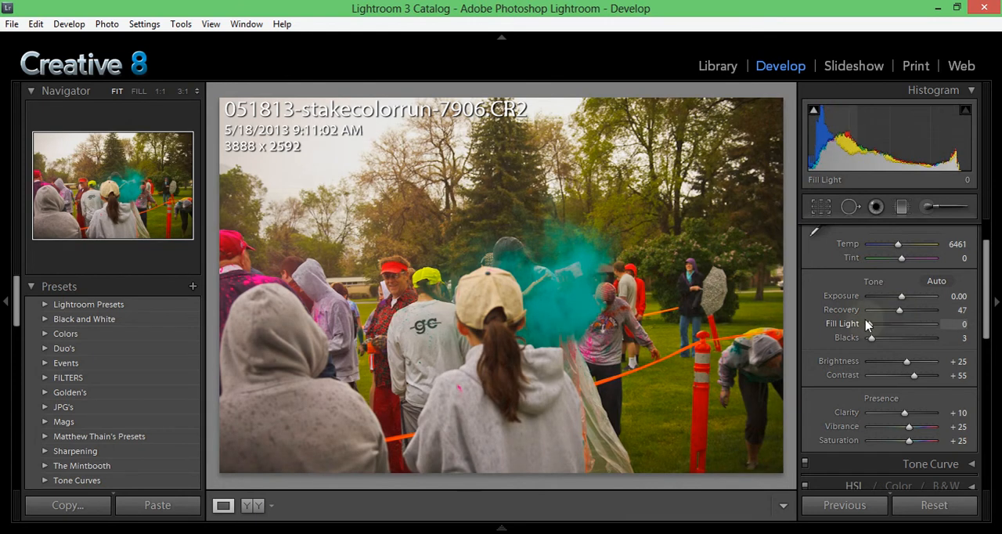
drag(870, 323, 884, 323)
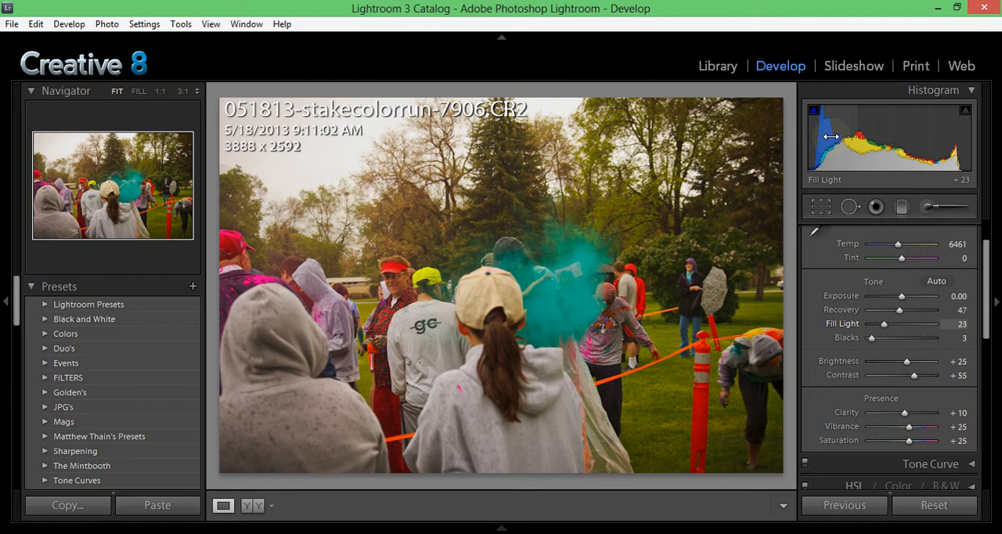
mouse_move(827, 188)
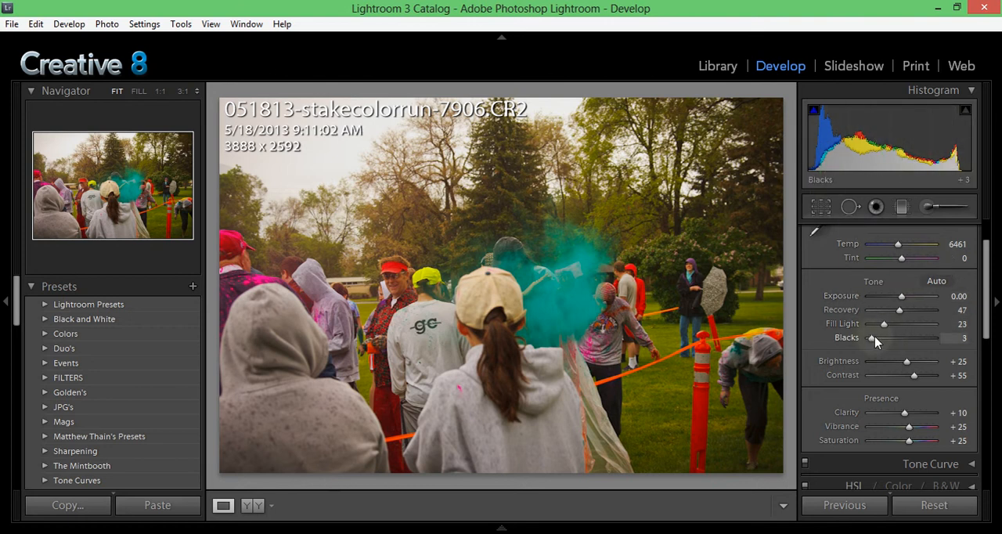
Raise blacks to 9, brightness to +36, vibrance to +43 and saturation to +40.
drag(873, 338, 881, 338)
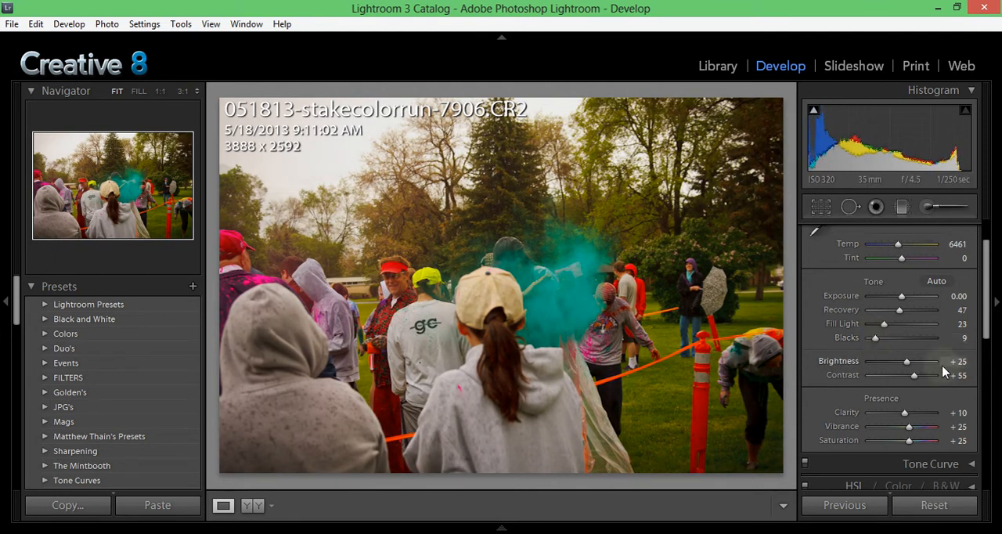
drag(906, 361, 916, 361)
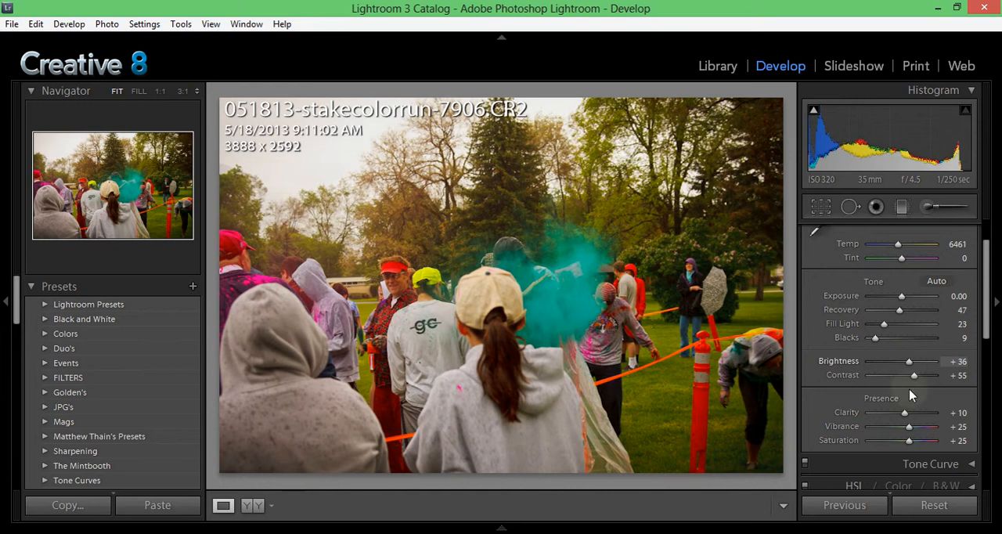
drag(909, 426, 919, 426)
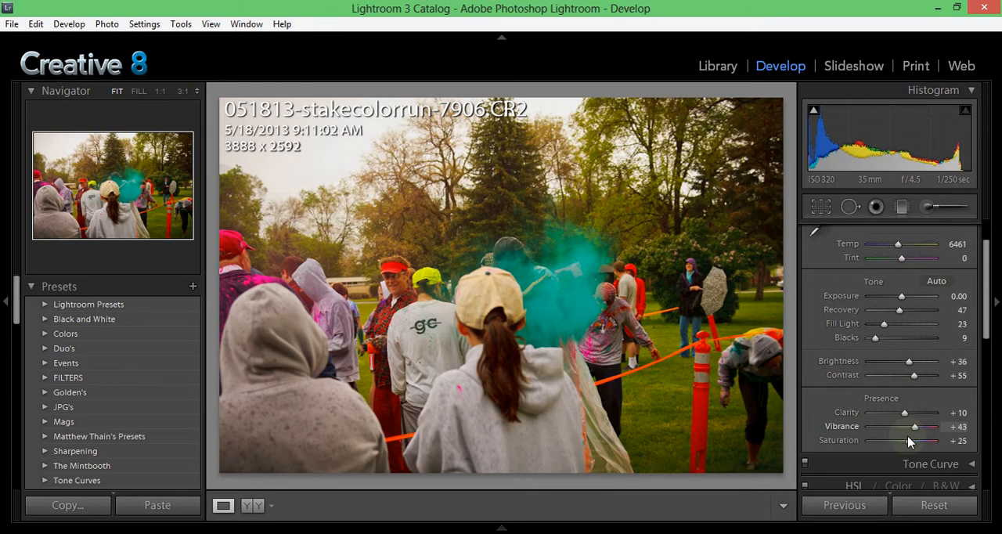
drag(912, 440, 928, 439)
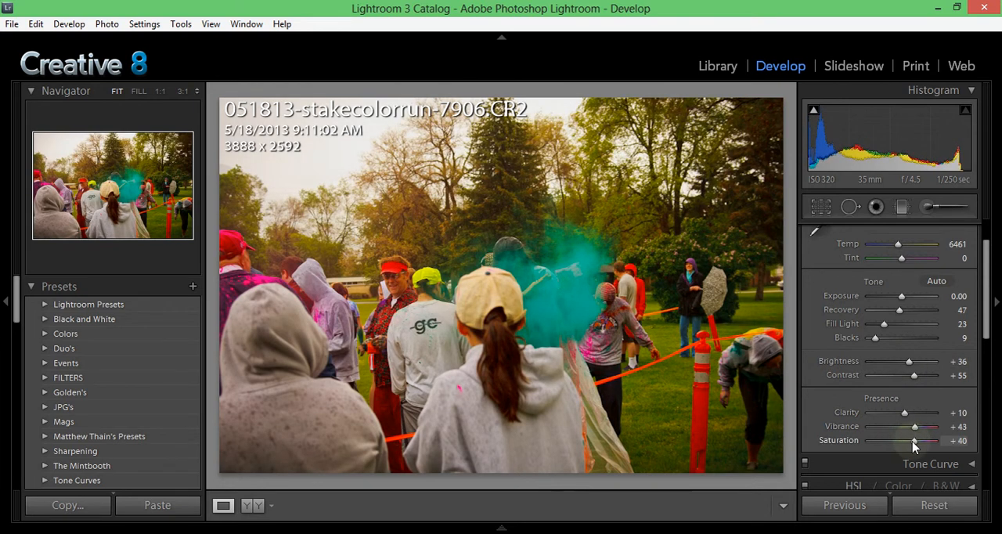
scroll(down, 3)
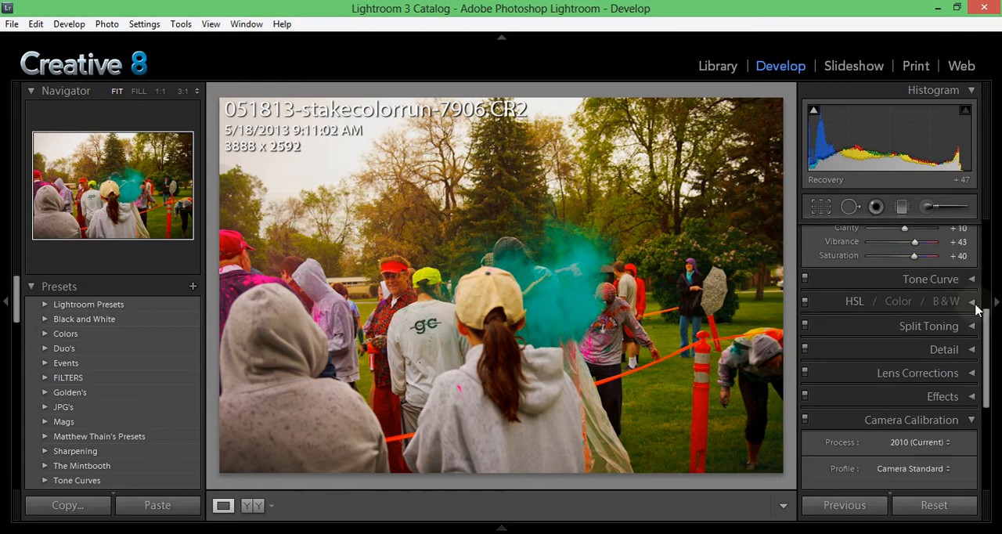
Briefly view Tone Curve, HSL and Split Toning panels, then expand the Detail panel.
click(931, 279)
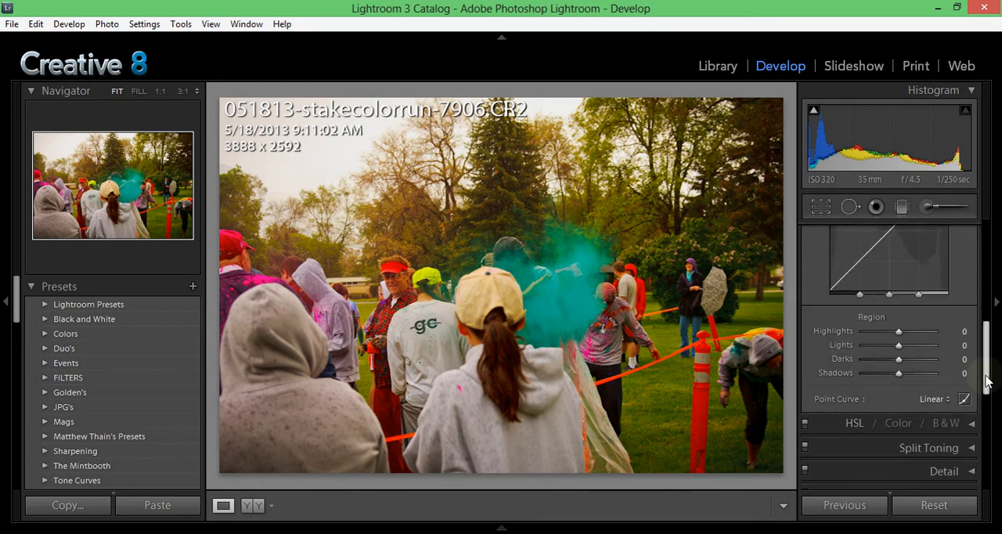
click(928, 399)
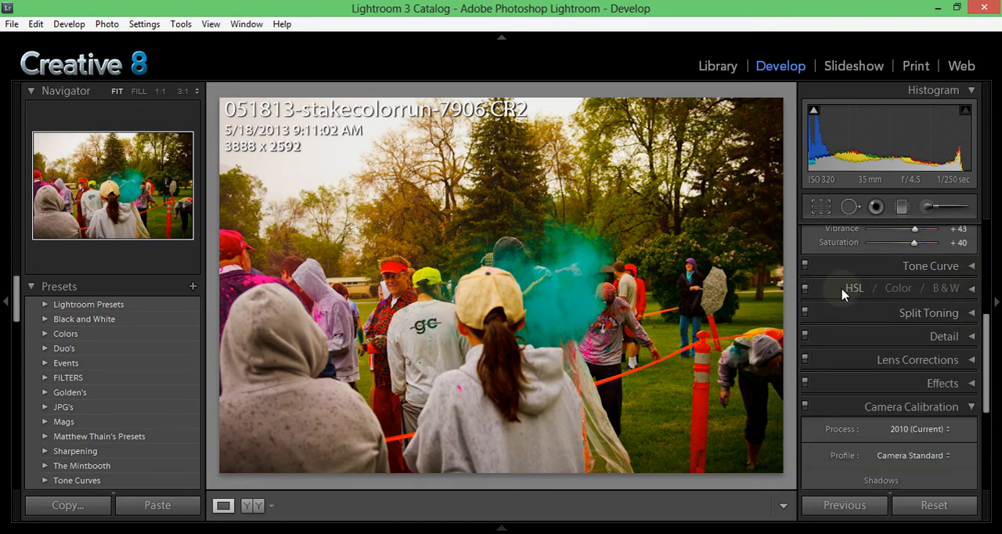
mouse_move(857, 300)
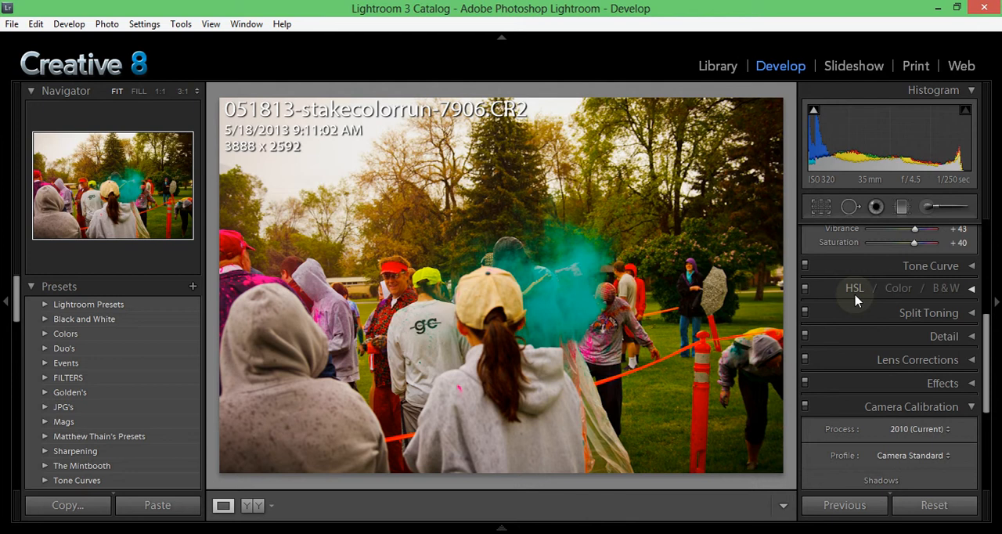
mouse_move(974, 289)
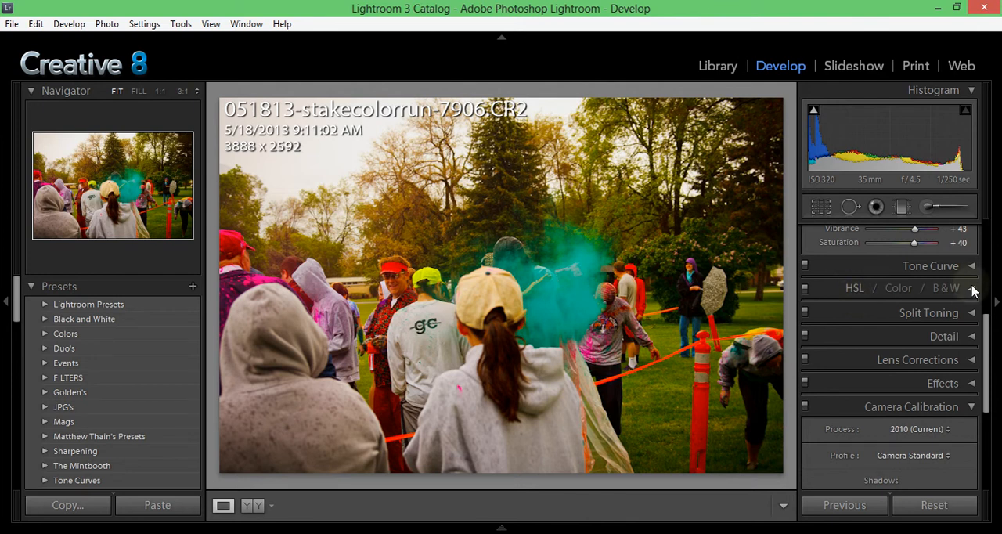
click(868, 288)
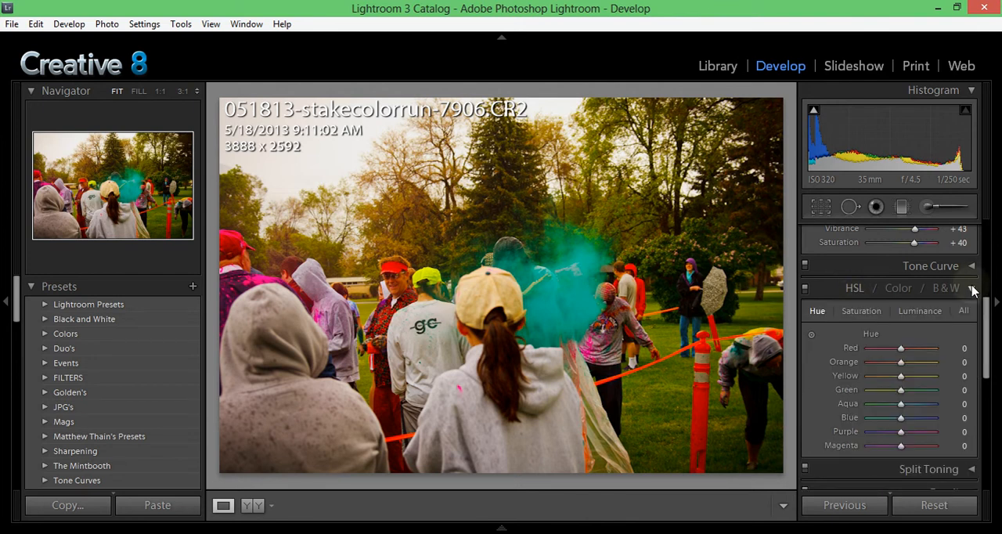
click(854, 288)
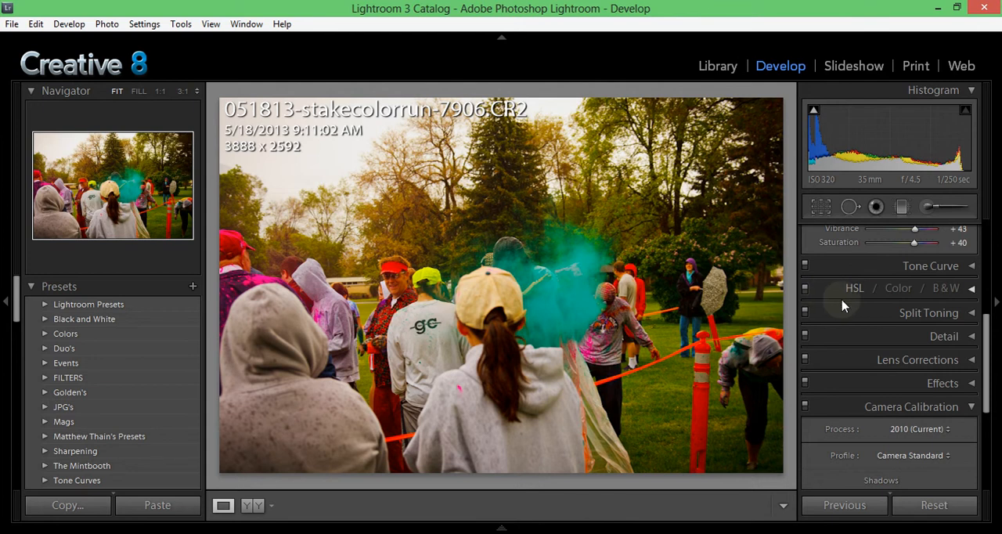
click(925, 313)
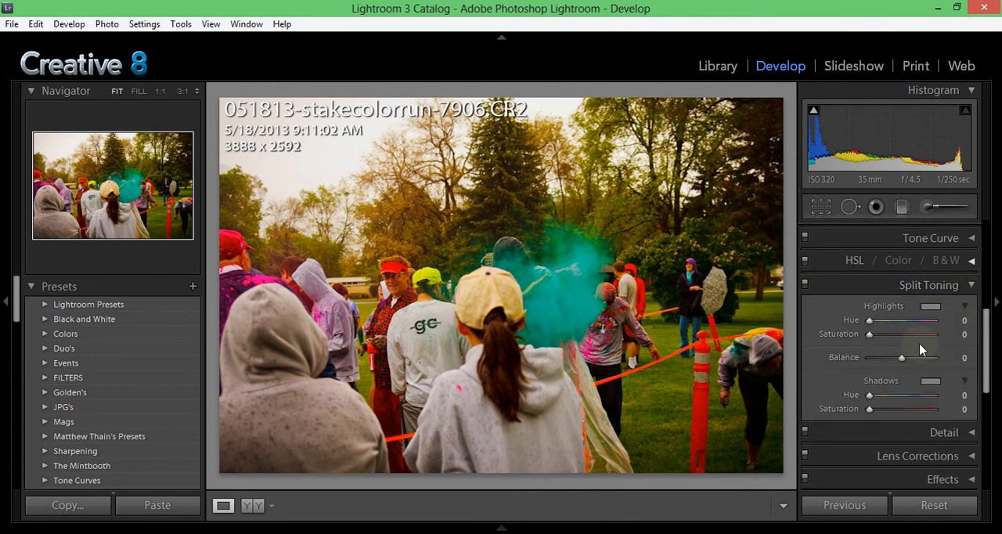
click(929, 285)
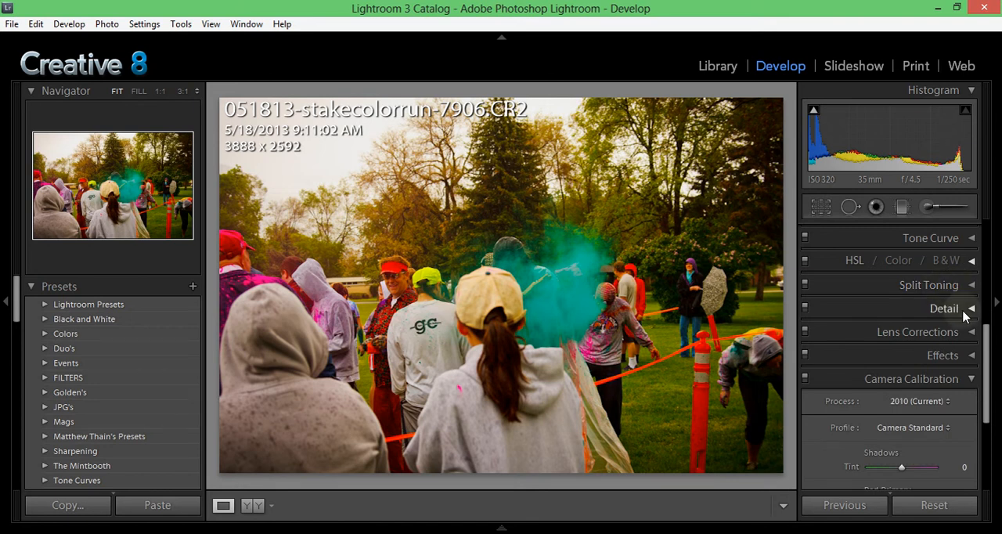
click(936, 308)
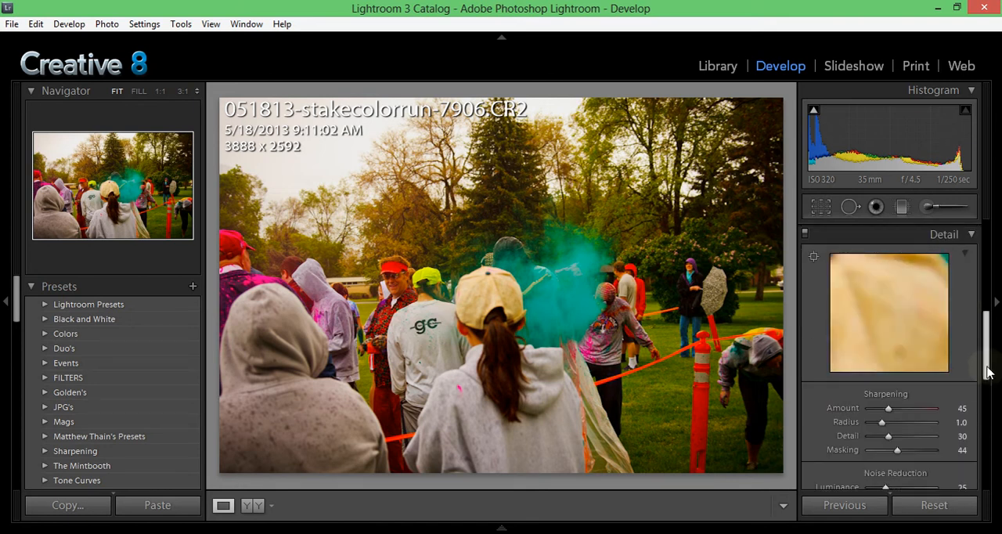
Set sharpening amount to 76, radius 0.9 and masking 52.
scroll(down, 3)
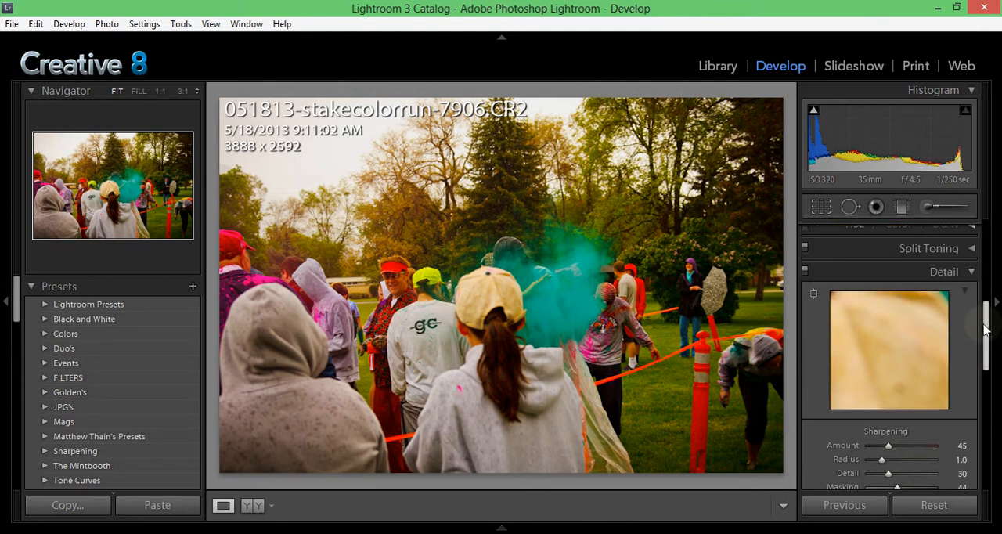
scroll(down, 3)
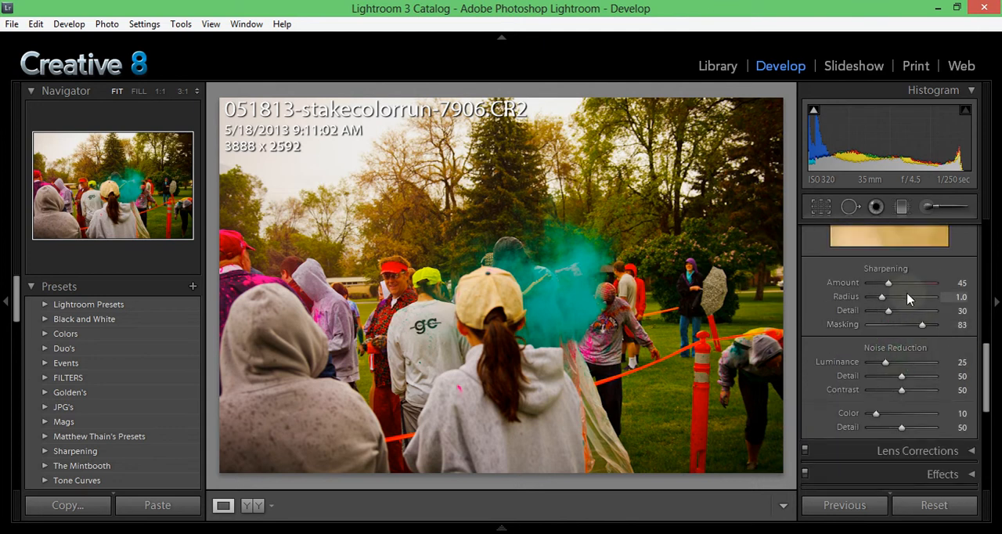
drag(922, 324, 898, 324)
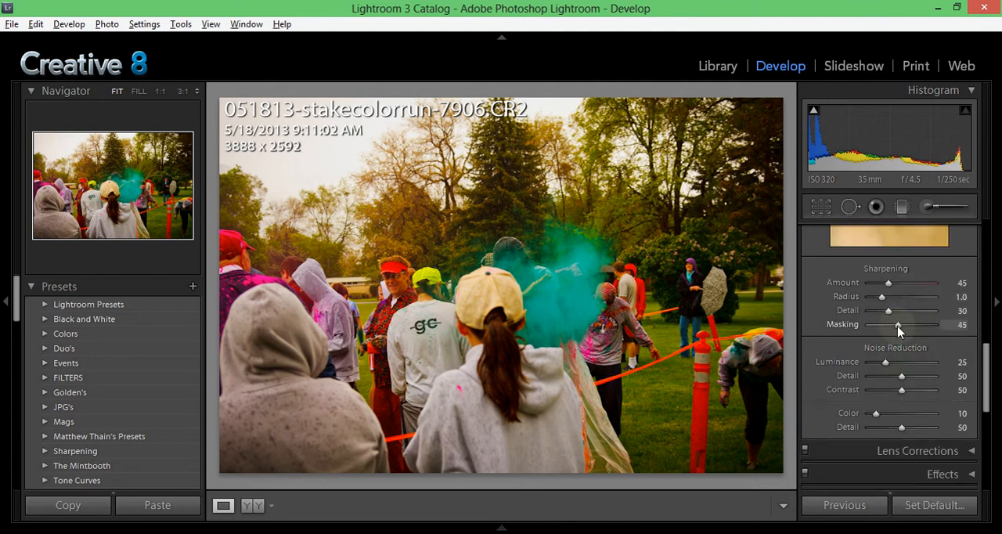
drag(898, 324, 908, 324)
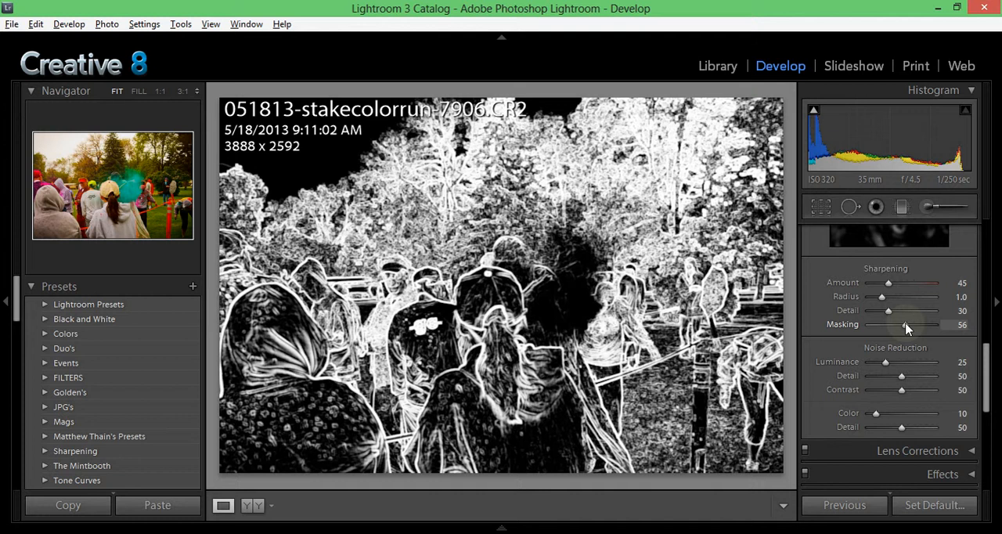
drag(888, 282, 901, 282)
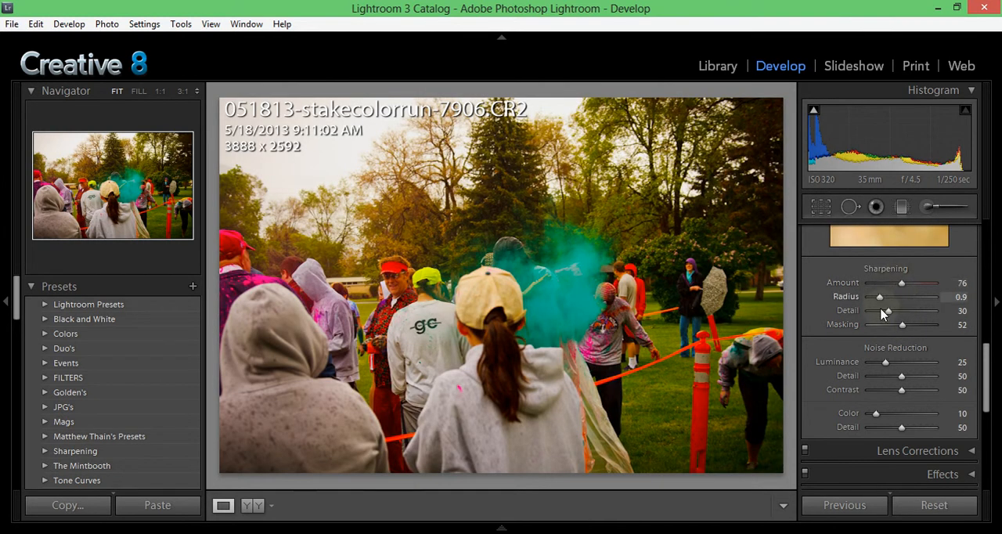
Set luminance and color noise reduction both to 30.
drag(885, 362, 890, 361)
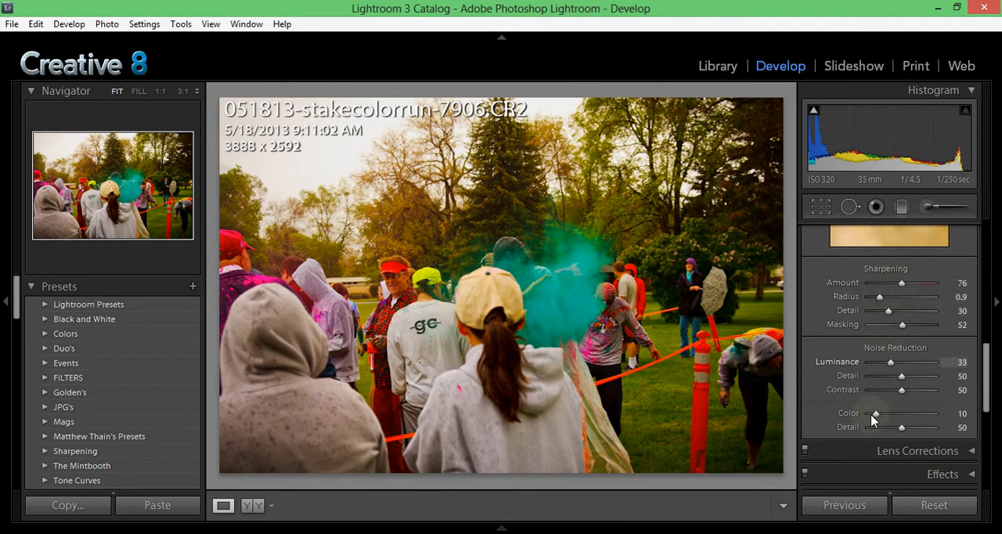
drag(875, 413, 883, 412)
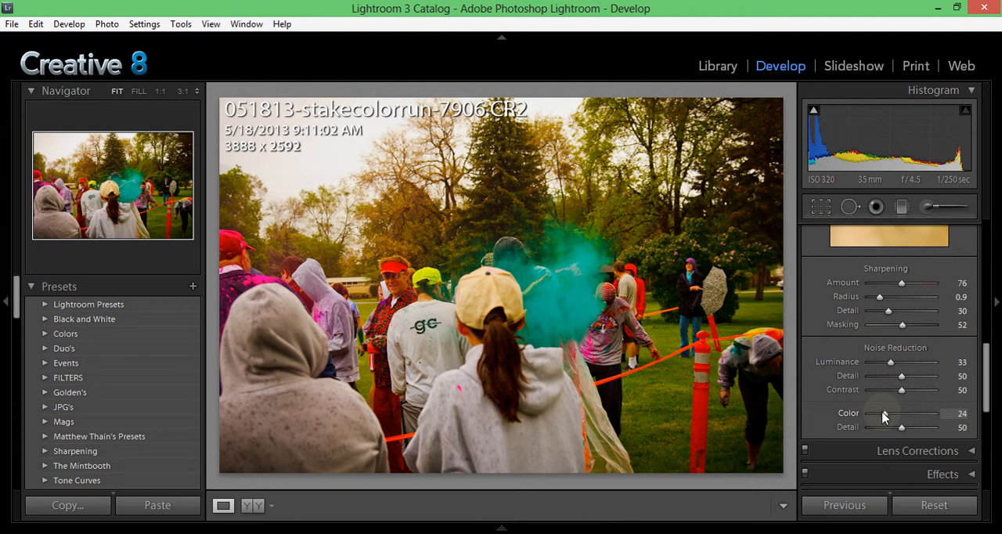
drag(883, 414, 892, 413)
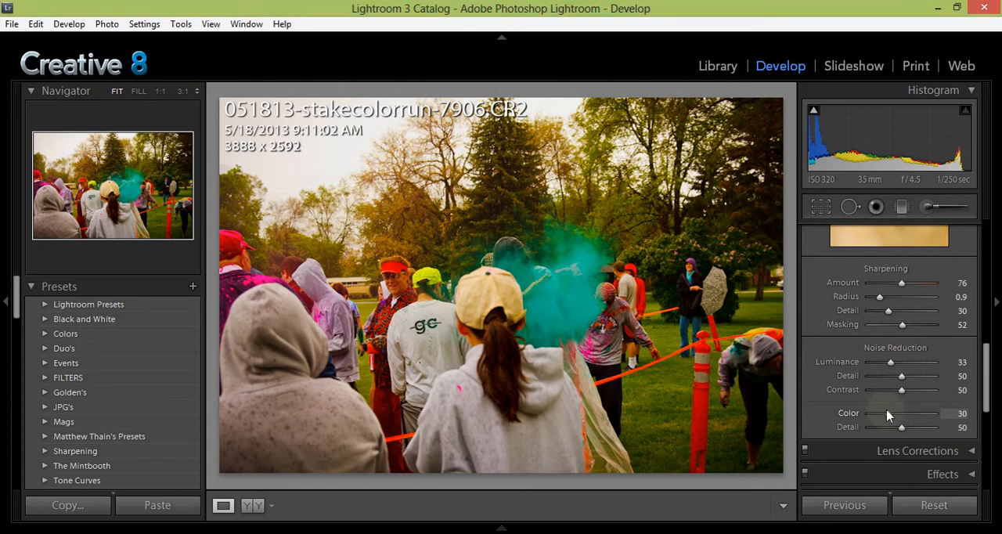
drag(890, 361, 888, 361)
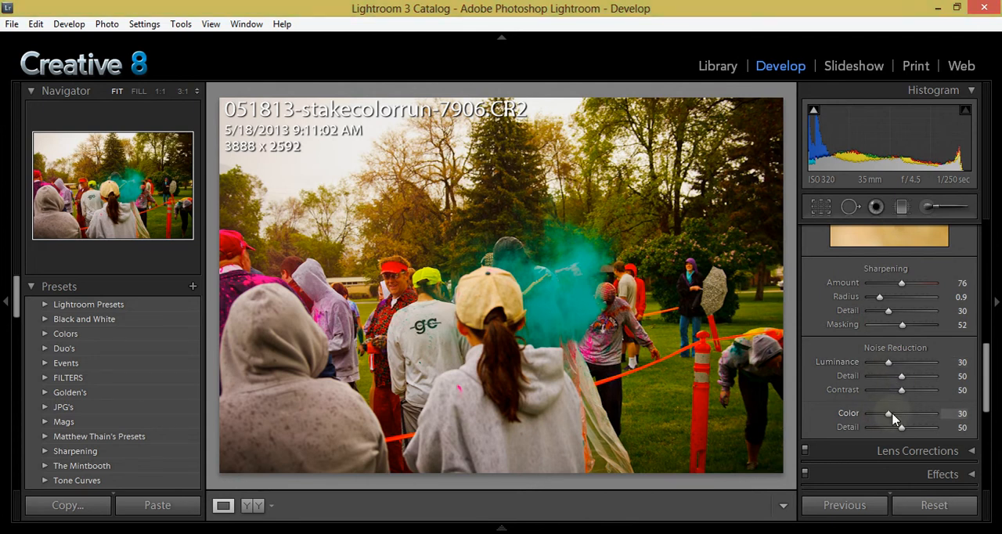
mouse_move(903, 395)
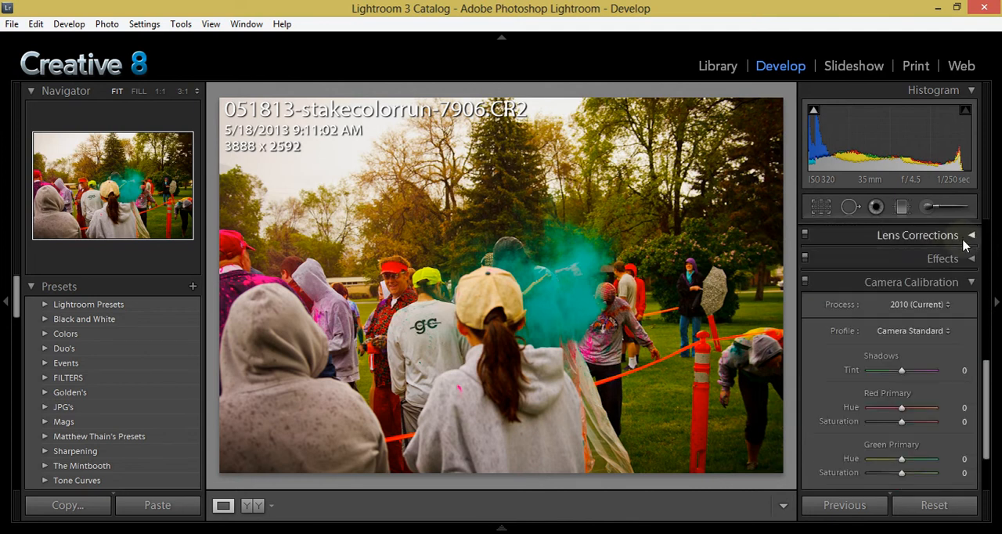
Add a post-crop vignette with amount −54 and midpoint 72 in the Effects panel.
click(942, 258)
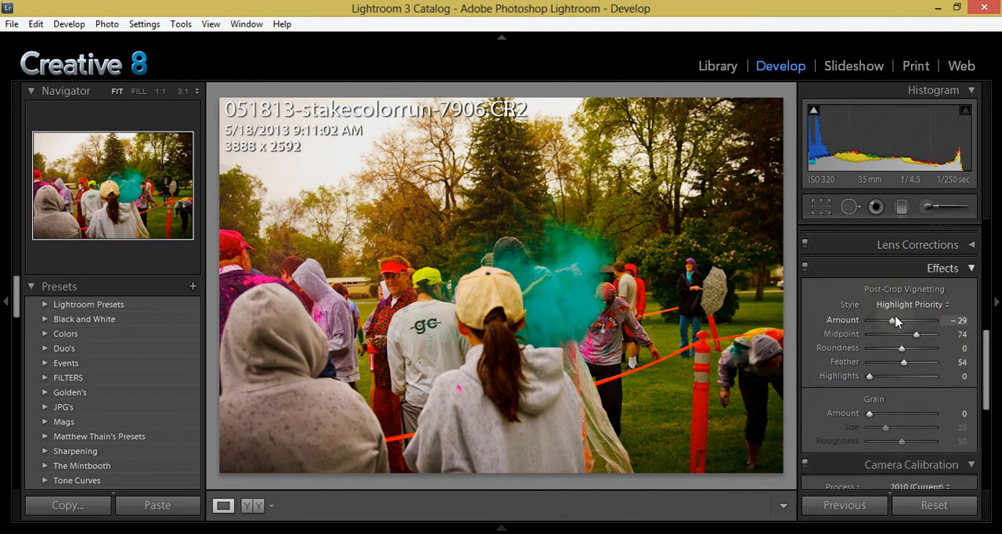
drag(896, 320, 885, 320)
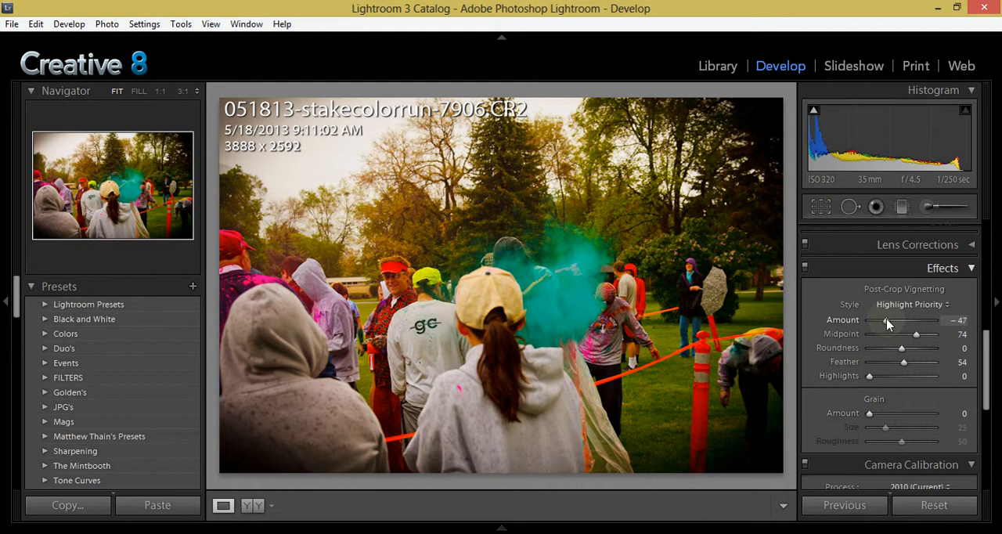
drag(888, 319, 881, 320)
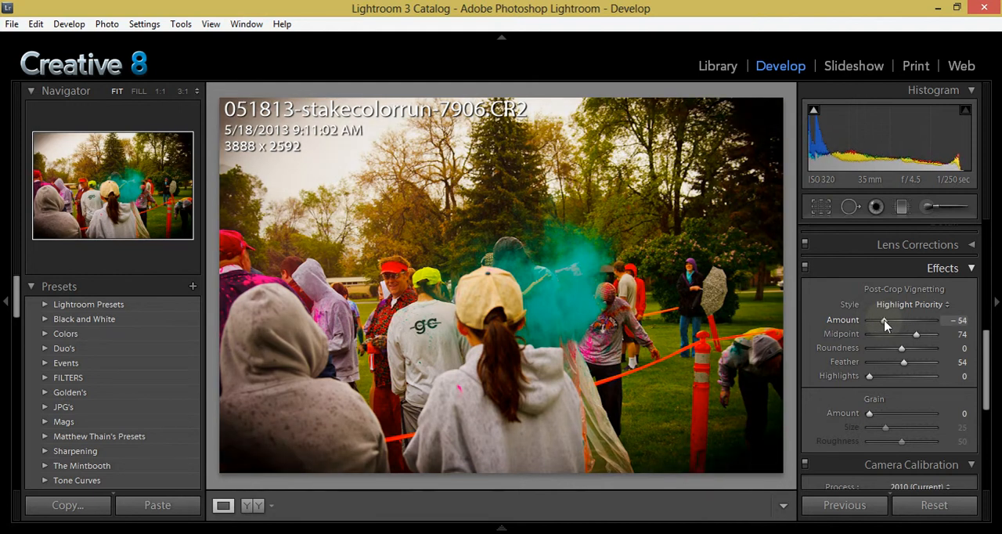
drag(902, 333, 900, 333)
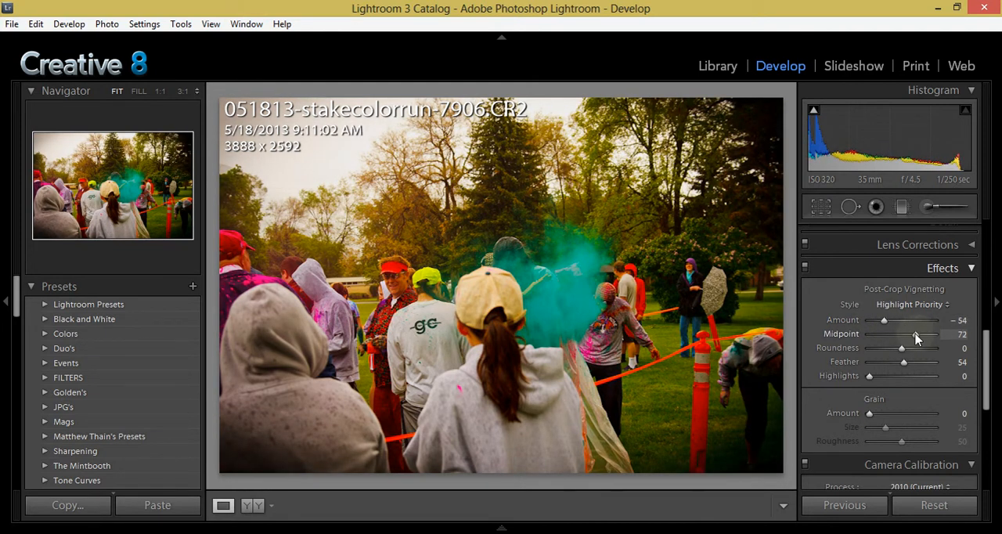
drag(924, 334, 904, 333)
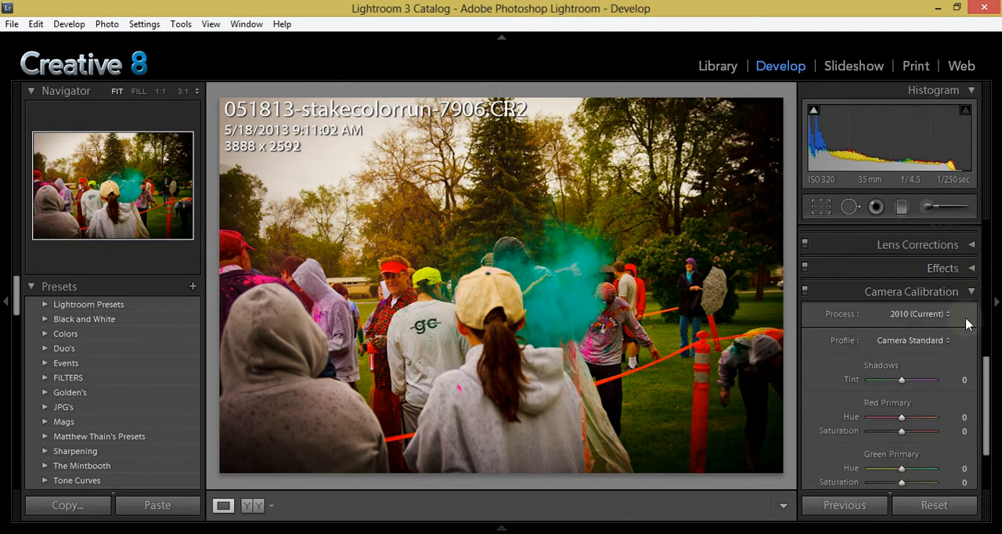
mouse_move(911, 309)
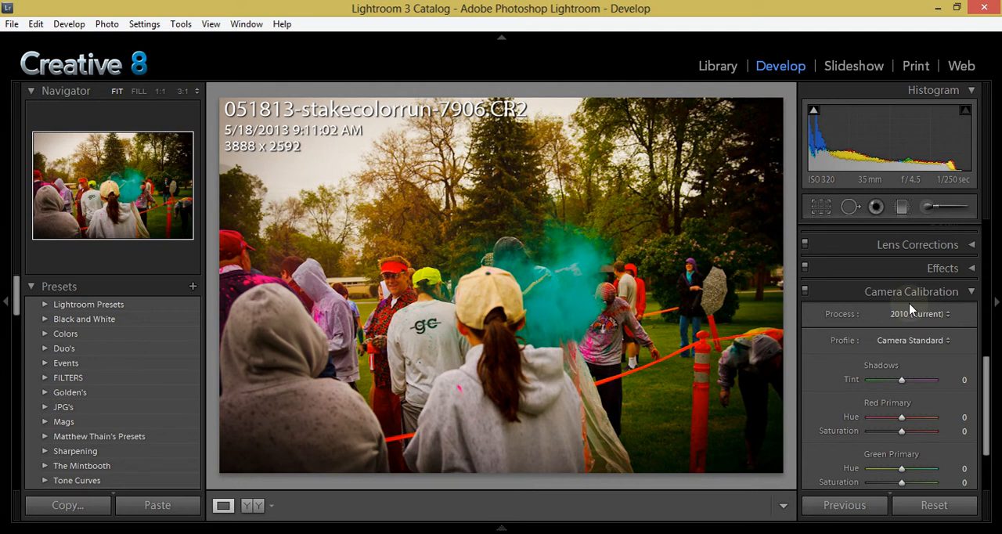
click(916, 314)
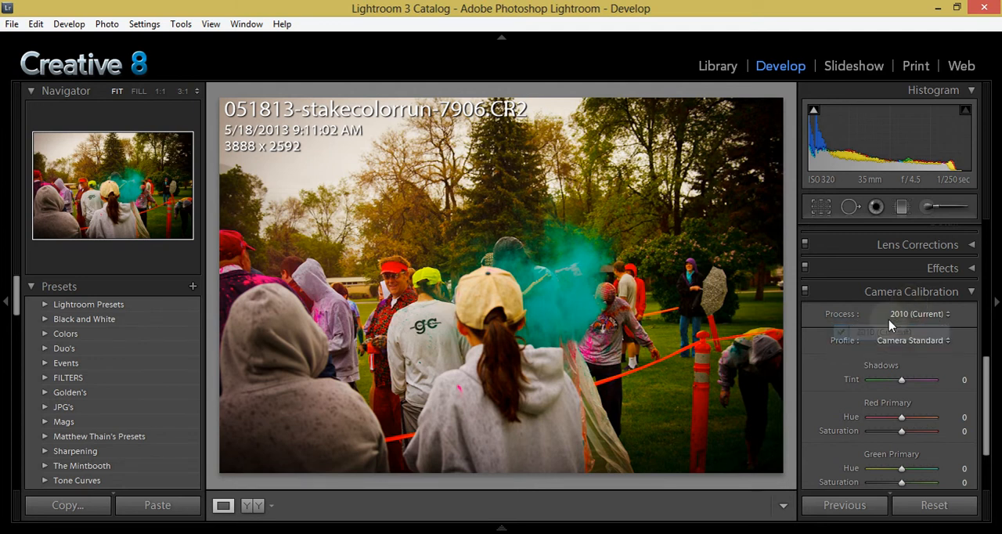
click(909, 340)
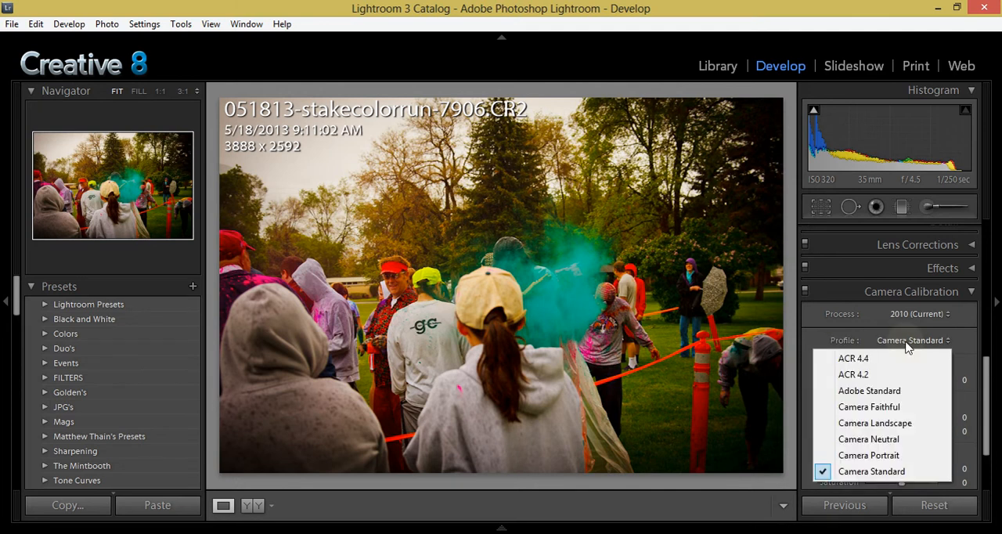
mouse_move(857, 359)
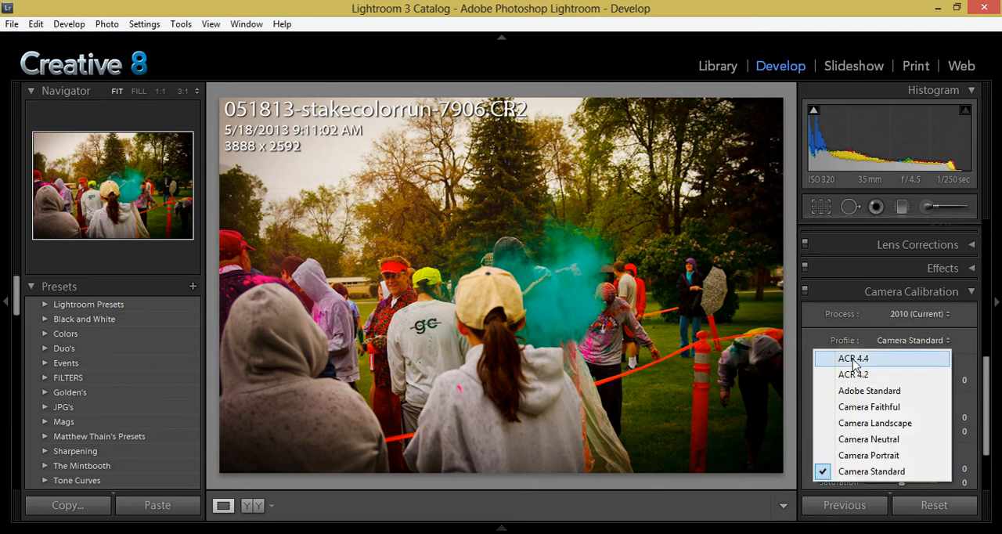
click(912, 314)
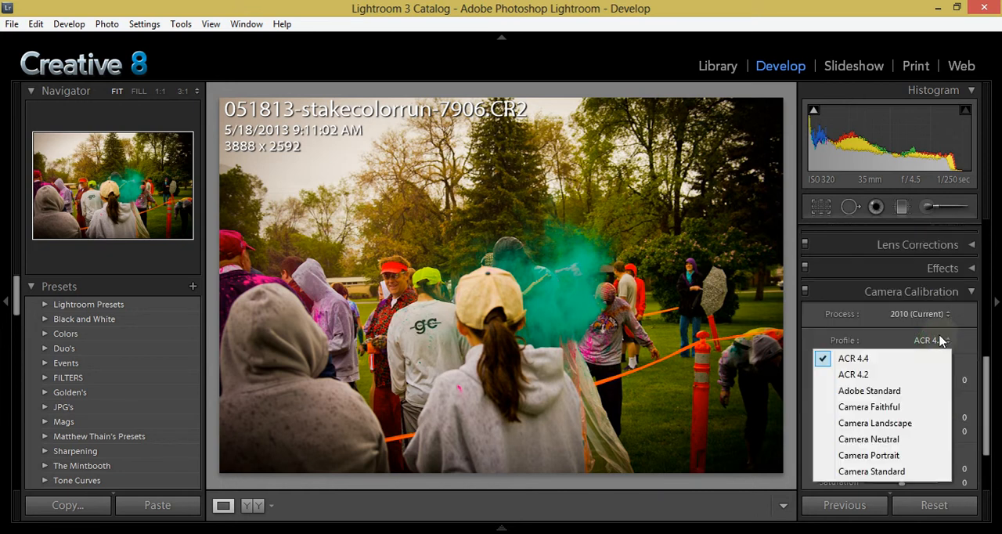
click(869, 391)
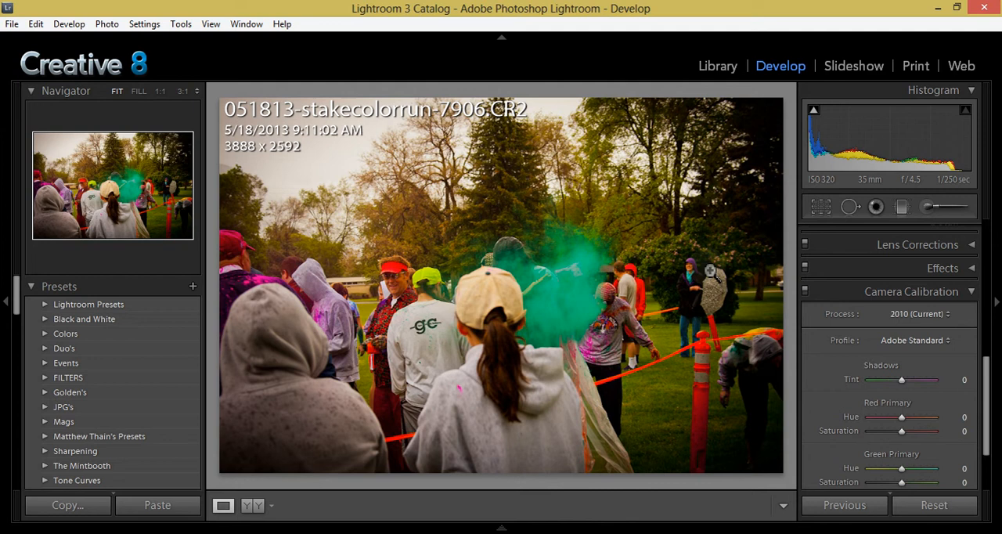
click(909, 340)
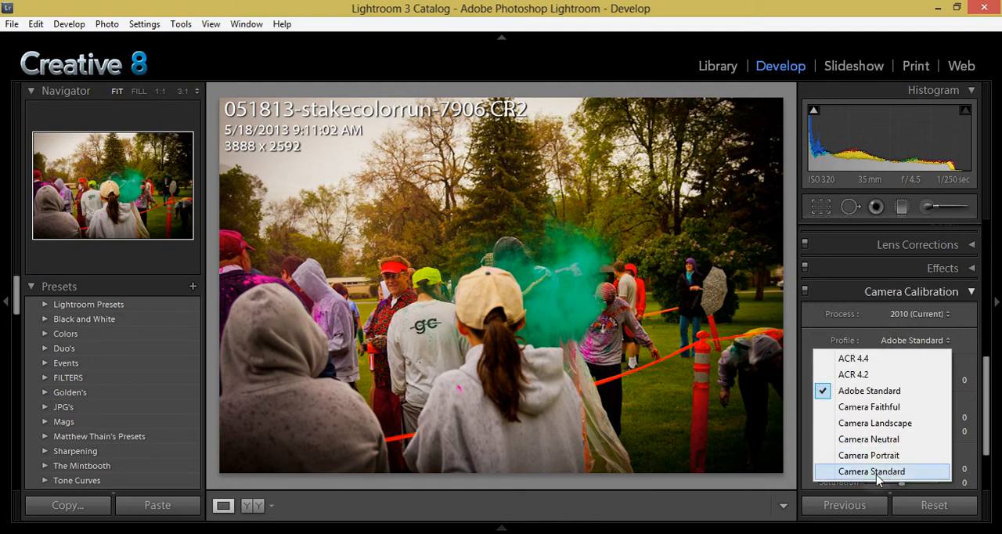
click(872, 472)
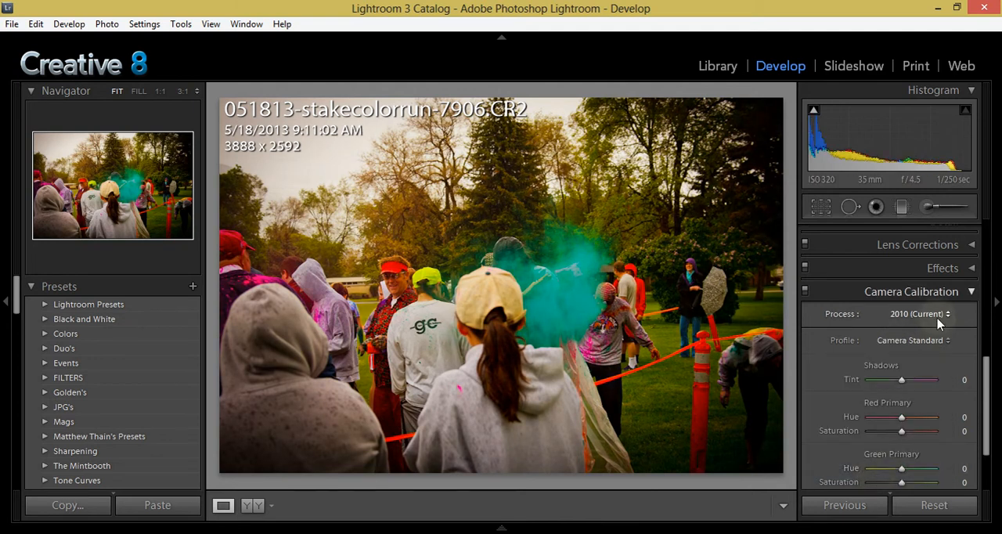
click(910, 340)
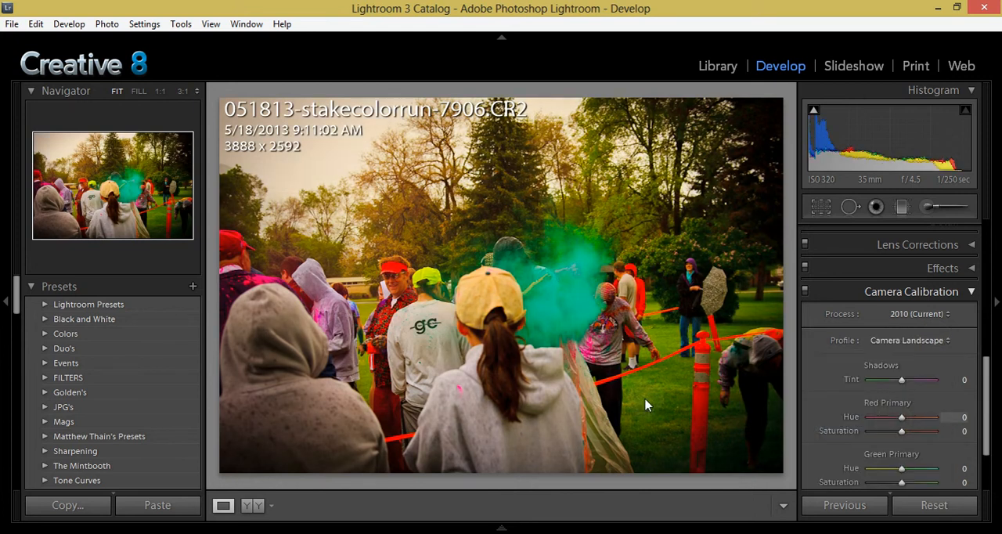
click(909, 341)
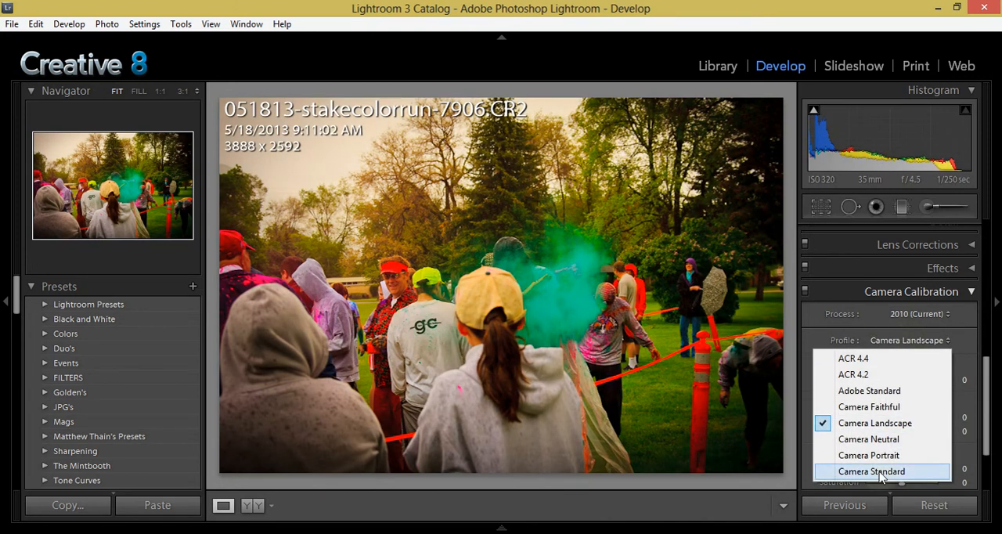
click(876, 471)
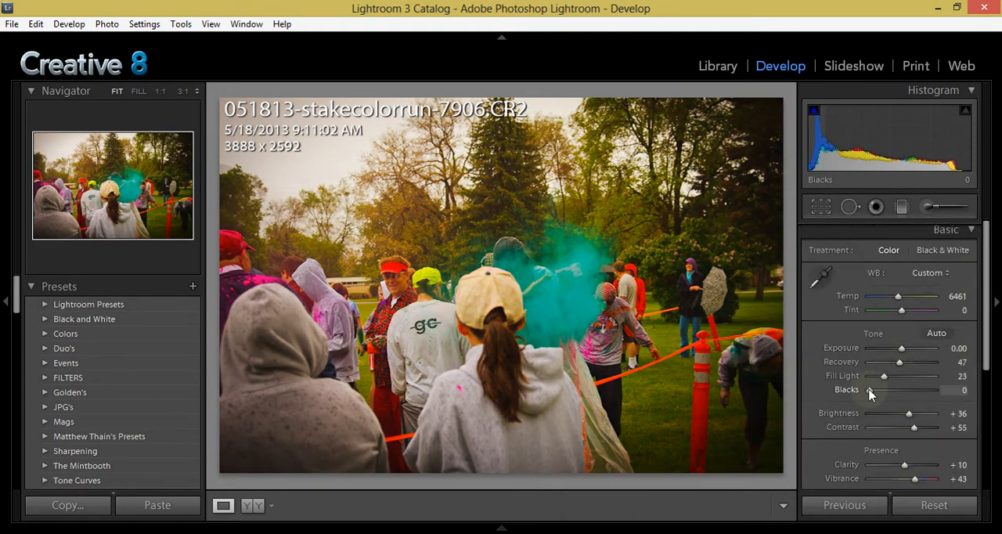
Set blacks 1, brightness +40, recovery 55 and contrast +69, then start a new develop preset.
drag(884, 390, 891, 390)
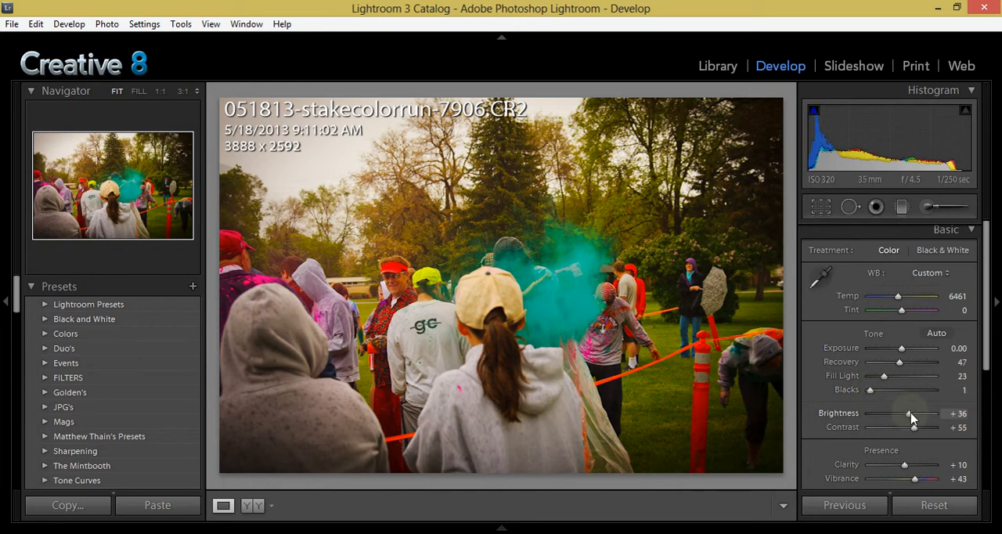
drag(907, 414, 918, 414)
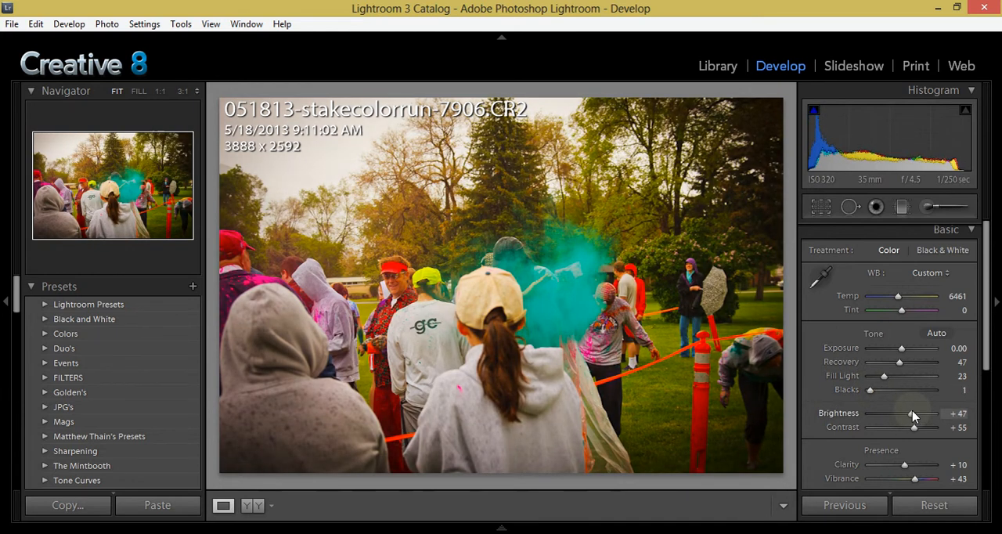
drag(911, 413, 908, 413)
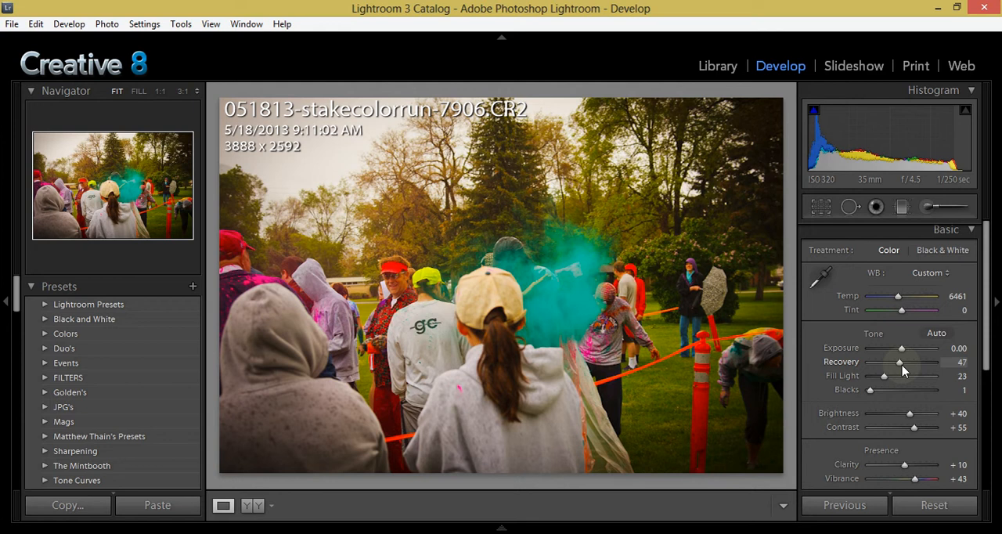
drag(900, 362, 897, 362)
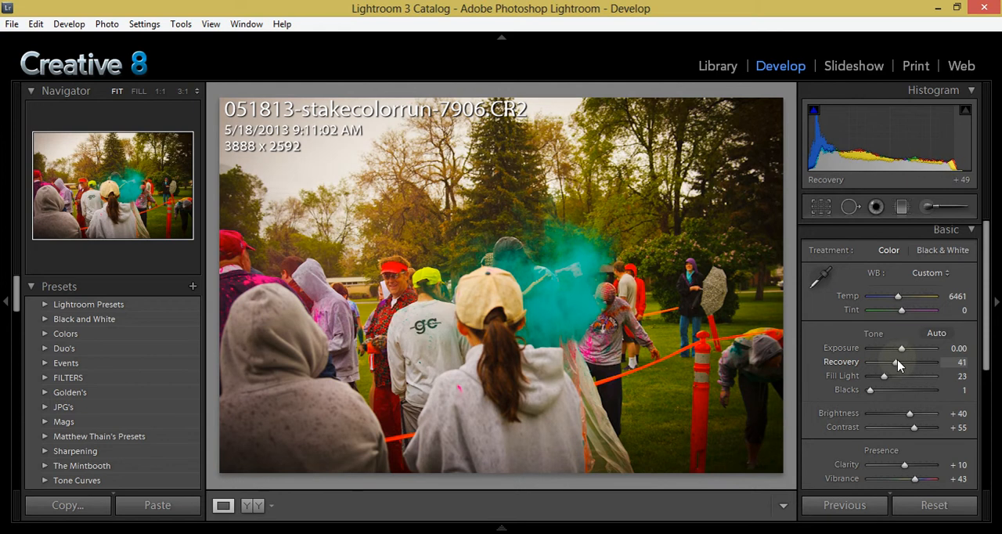
drag(889, 362, 904, 361)
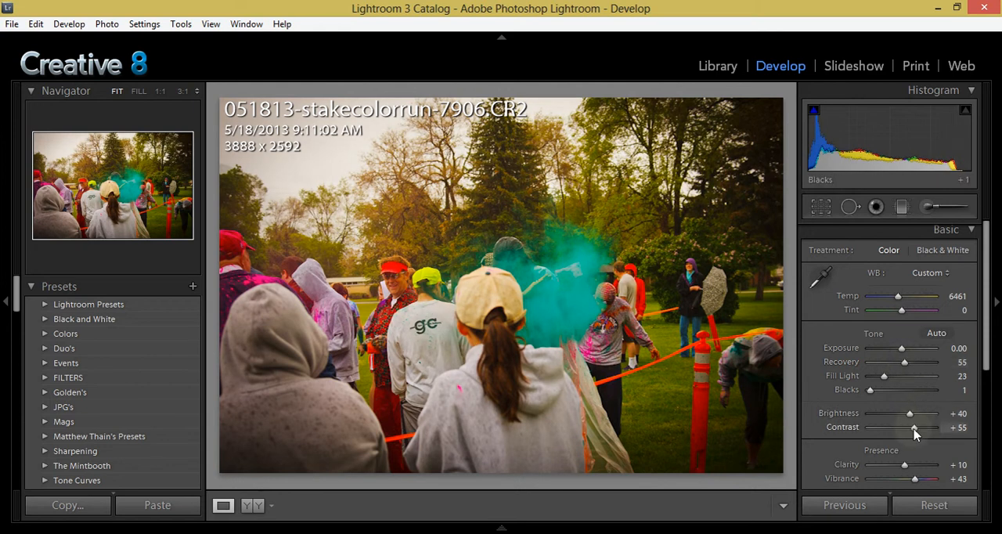
drag(915, 427, 920, 427)
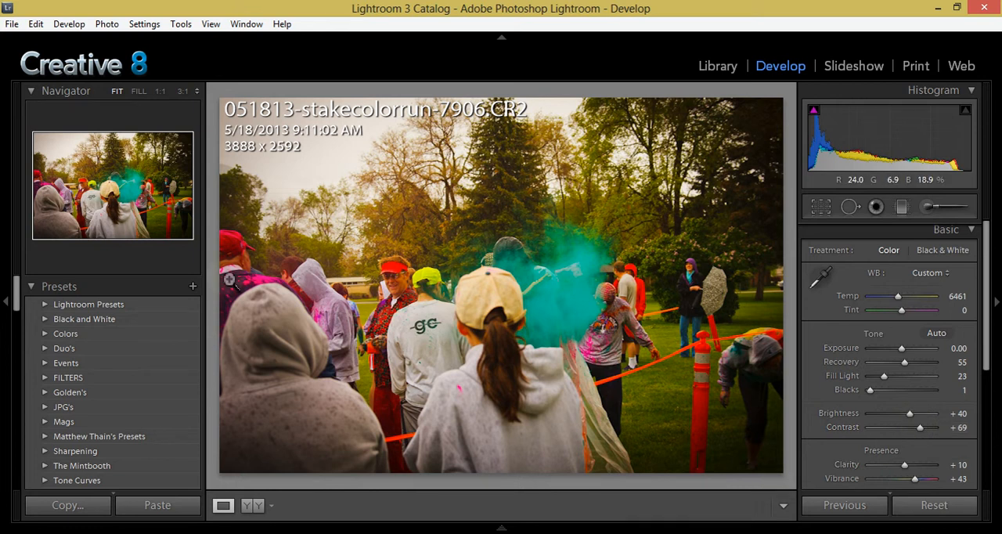
click(193, 286)
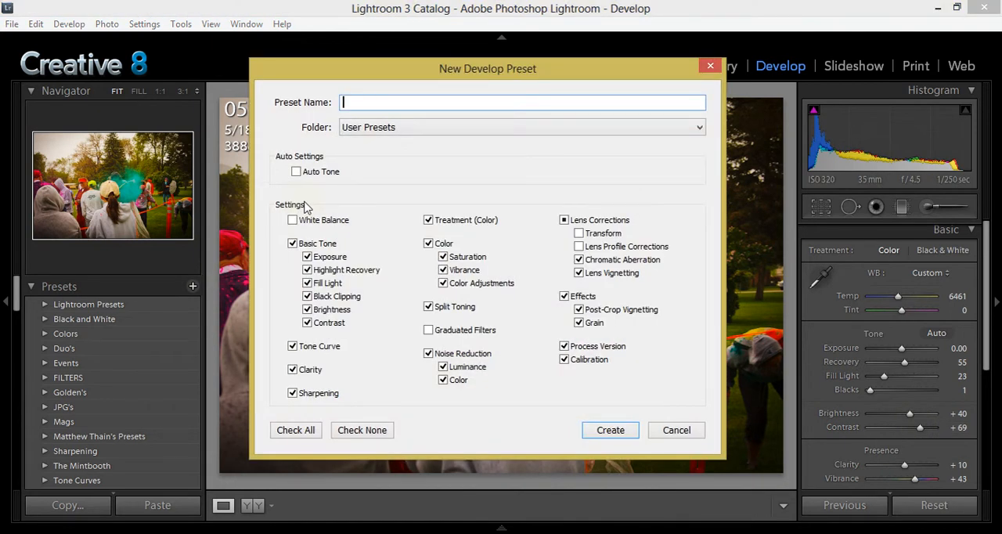
Name the develop preset 'IMPORT - Rainy' and create it with default settings.
text(IMPORT - Ran)
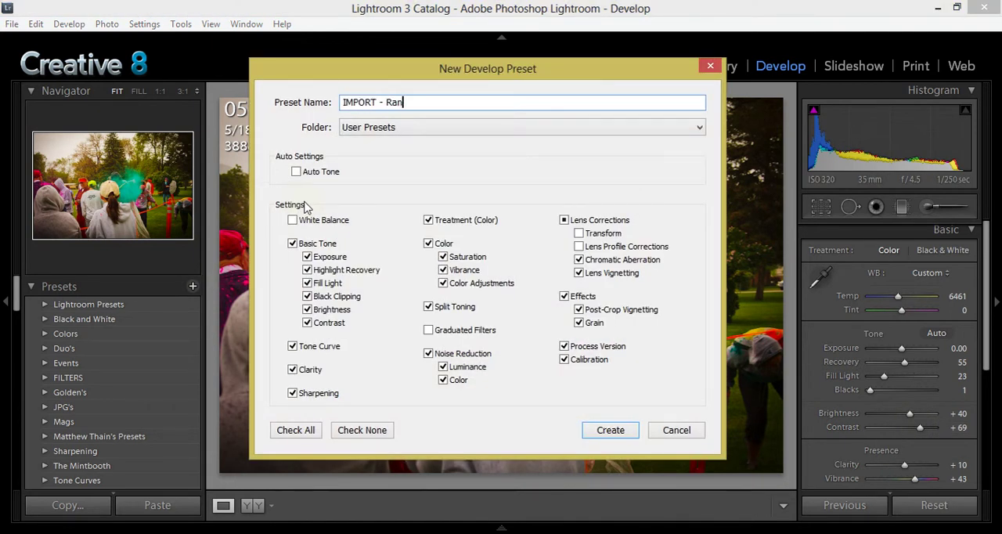
text(n)
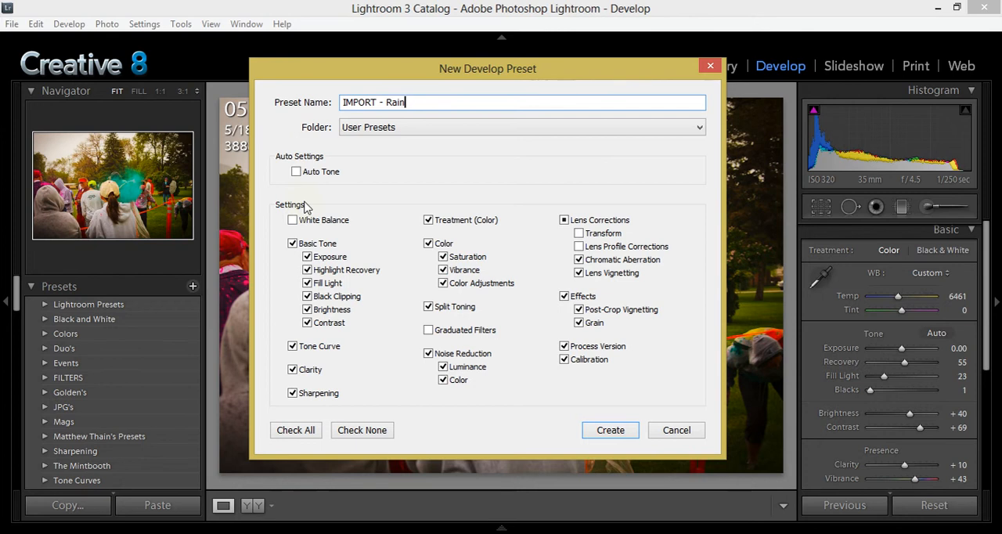
text(y)
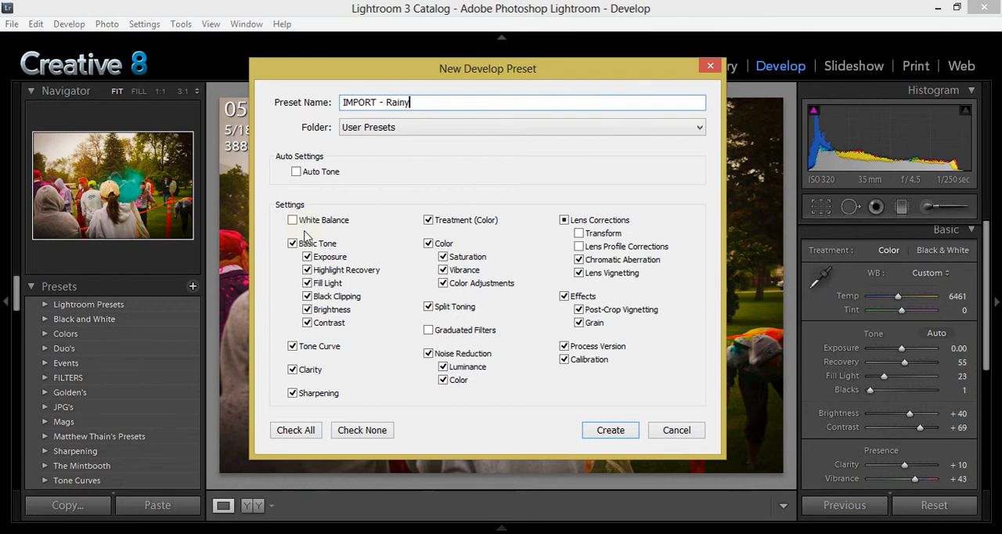
mouse_move(622, 431)
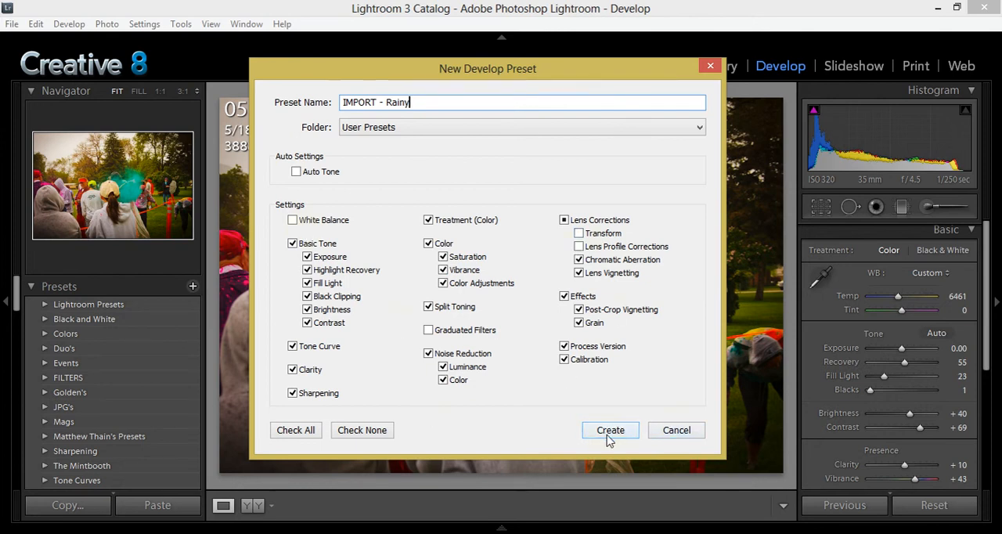
click(610, 430)
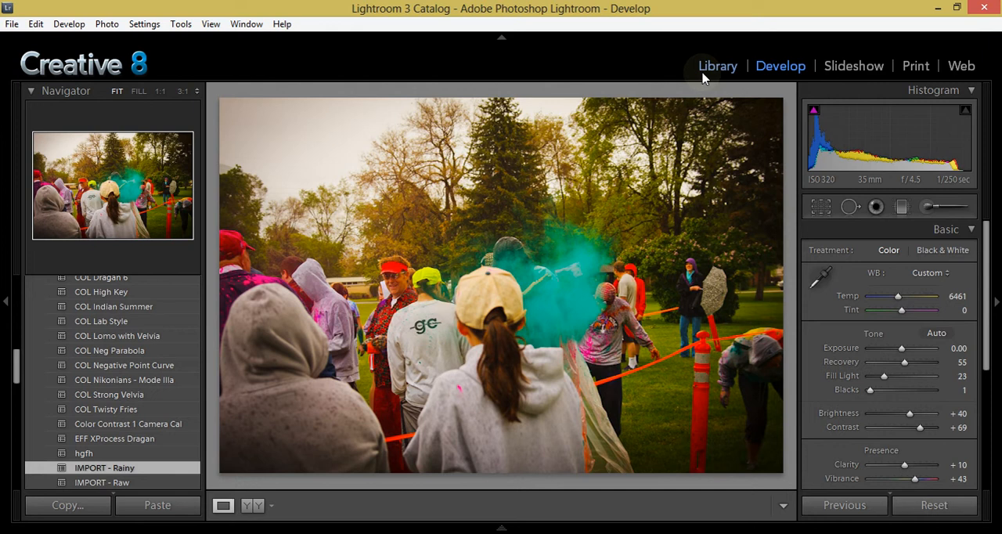
Switch to the Library module and zoom the photo to full resolution and back.
click(717, 65)
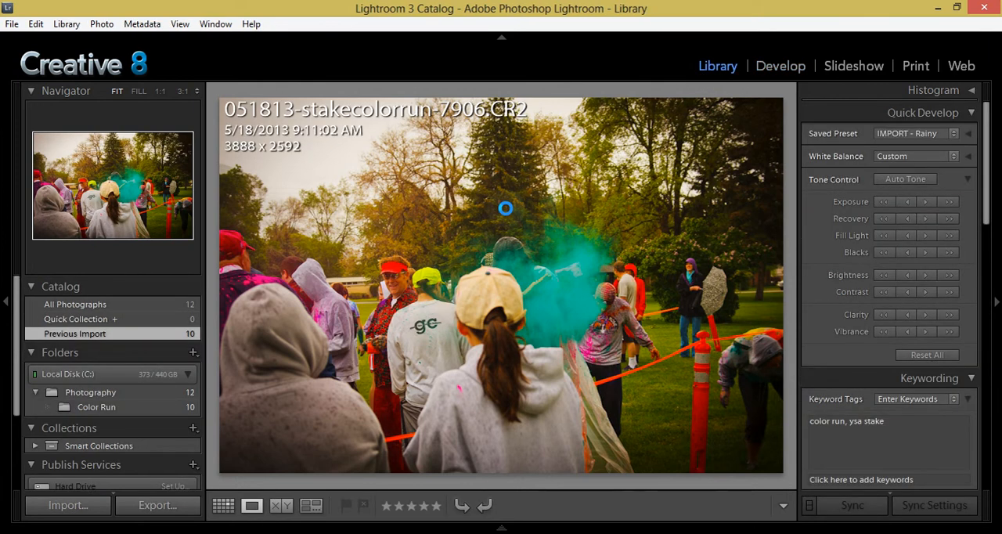
click(504, 208)
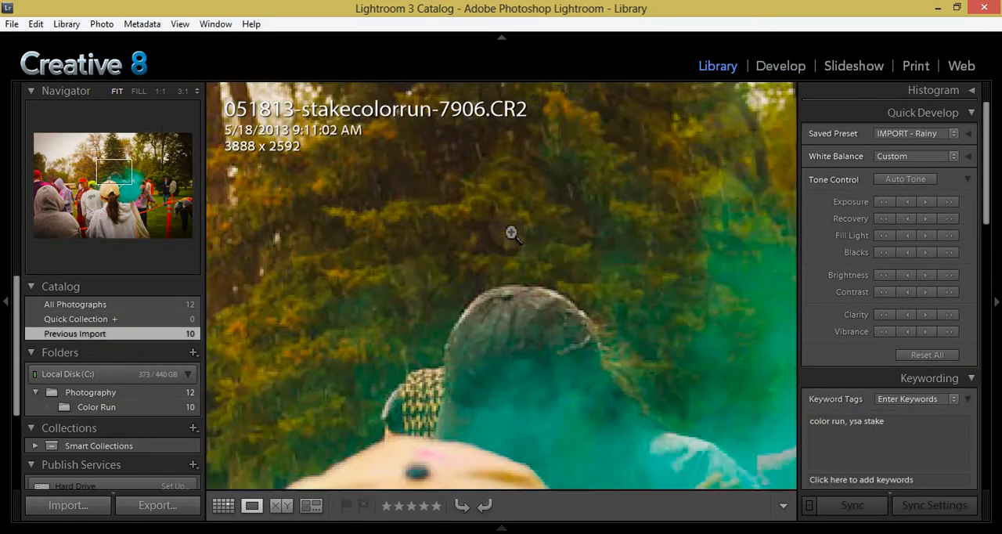
click(116, 91)
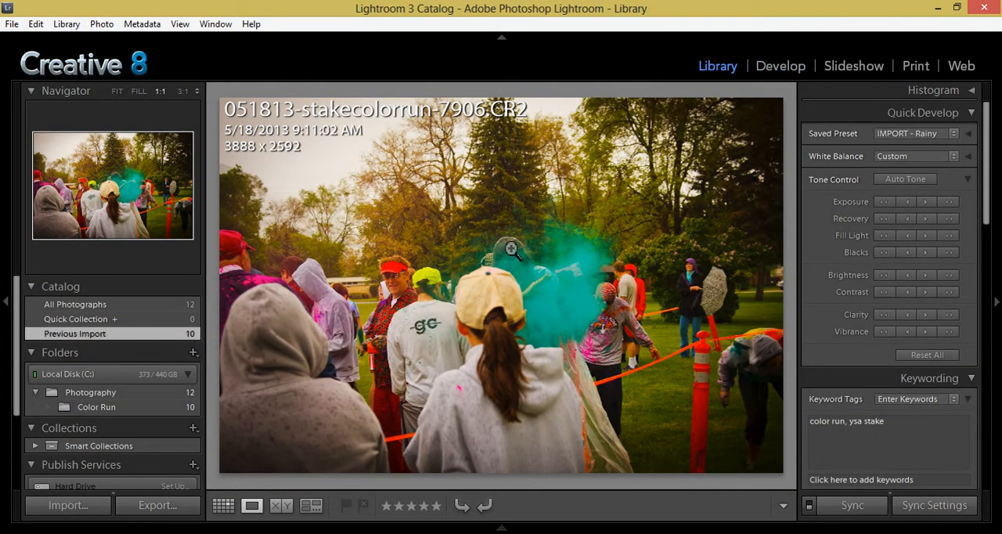
click(223, 506)
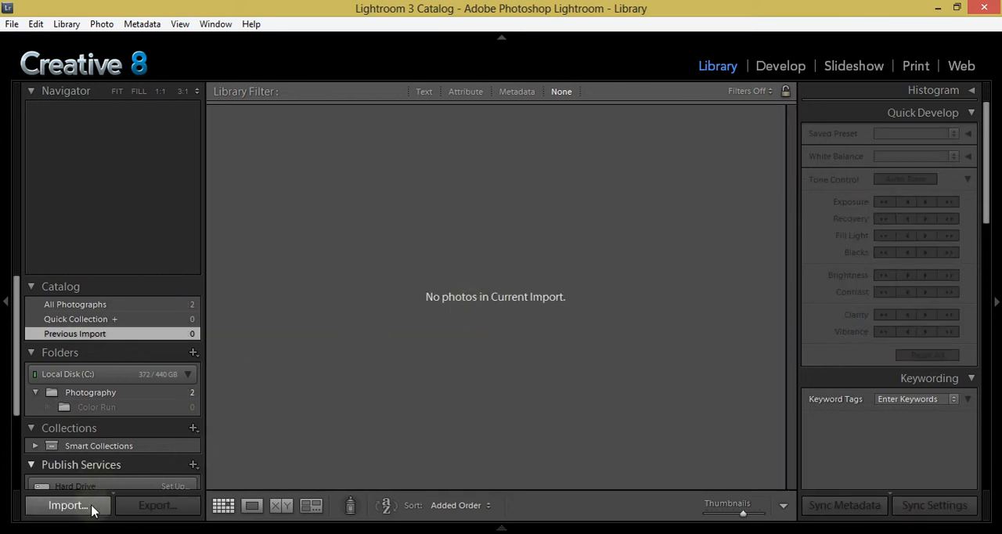
Import the Color Run folder from Local Disk with IMPORT - Rainy as develop settings.
click(67, 506)
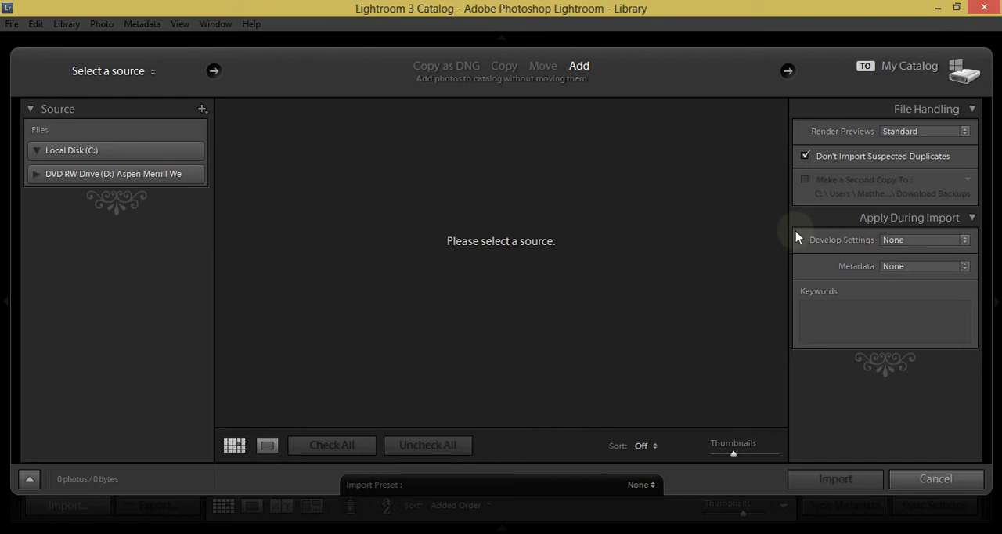
click(35, 150)
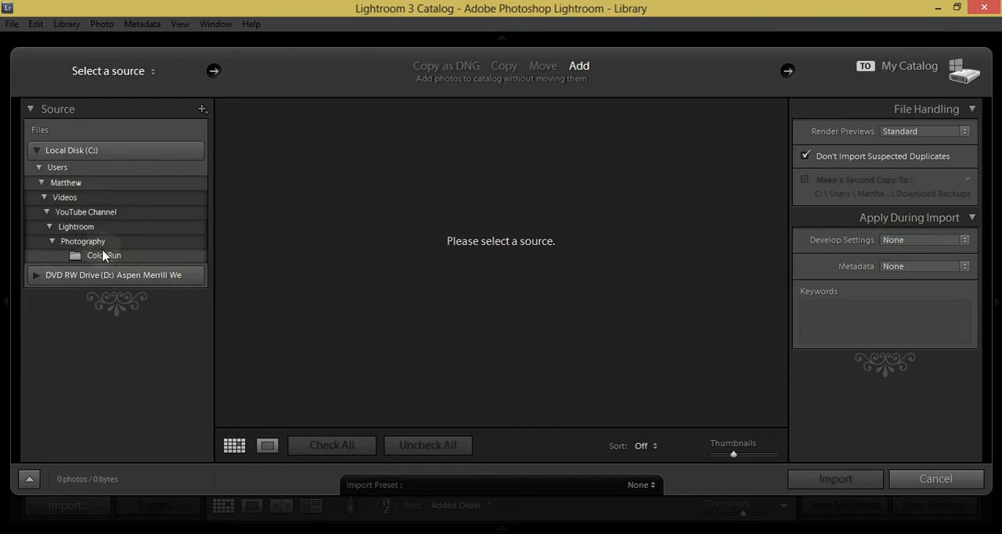
click(105, 255)
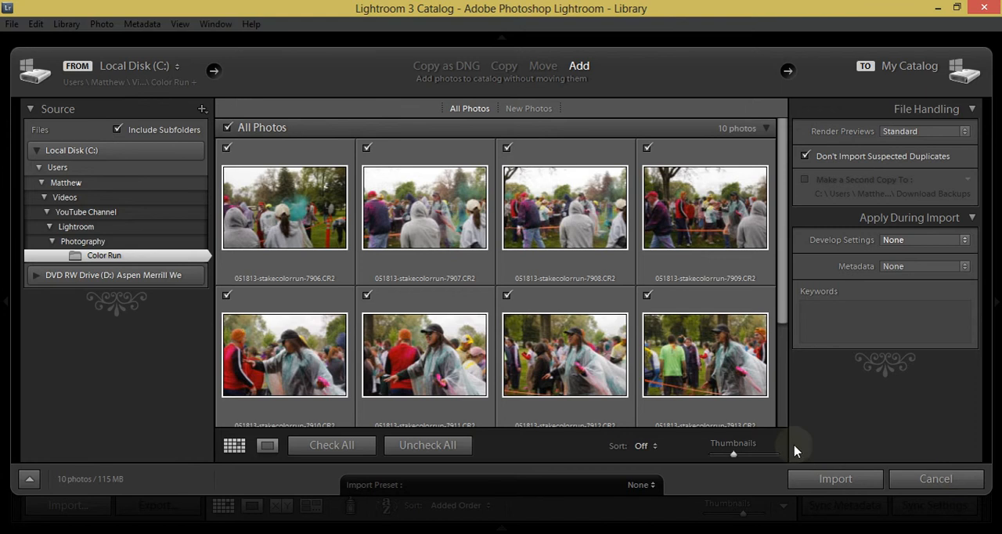
mouse_move(885, 172)
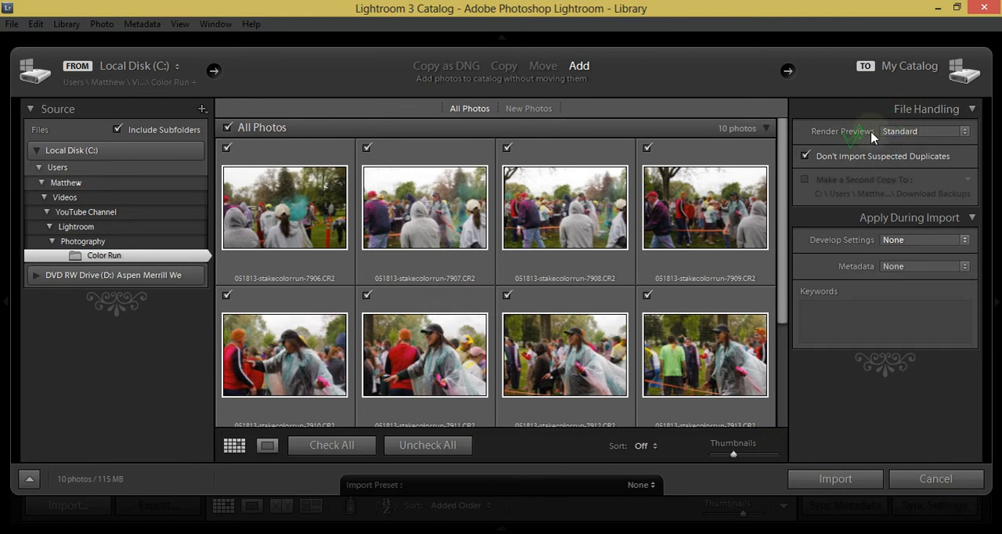
mouse_move(892, 249)
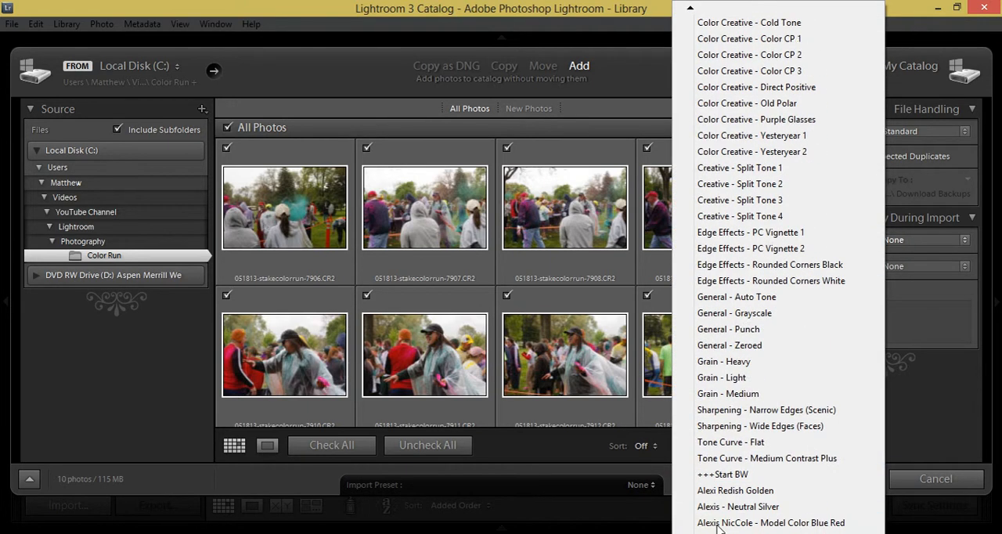
scroll(down, 3)
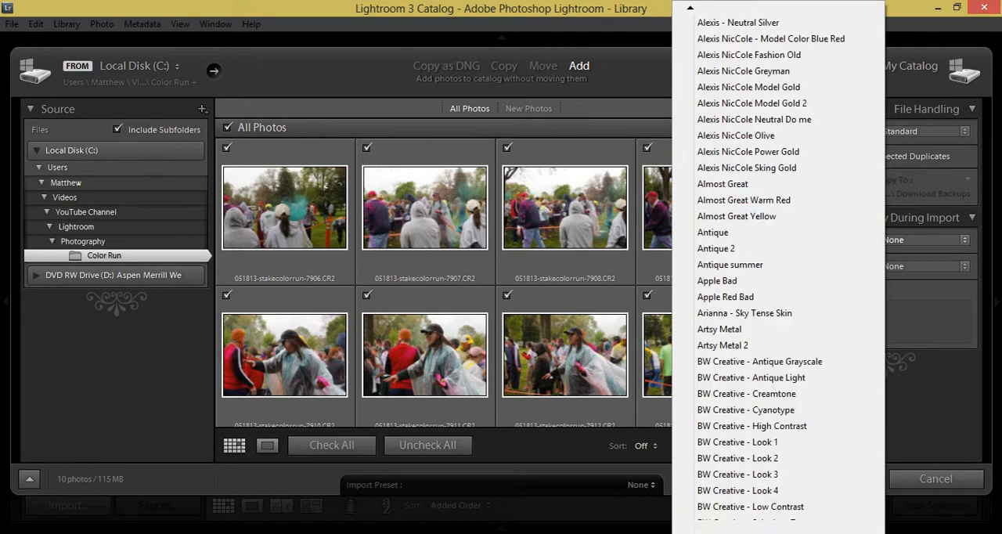
scroll(down, 3)
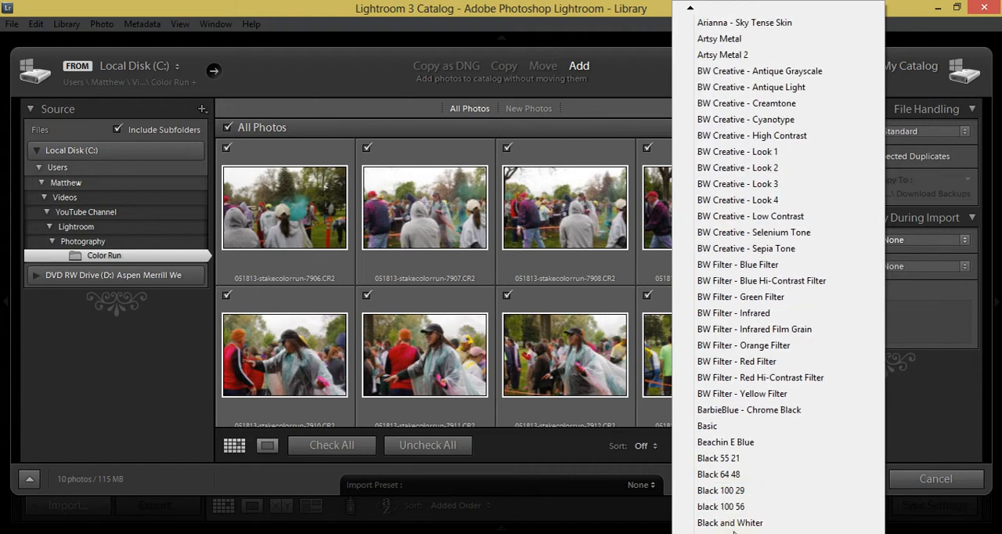
scroll(down, 3)
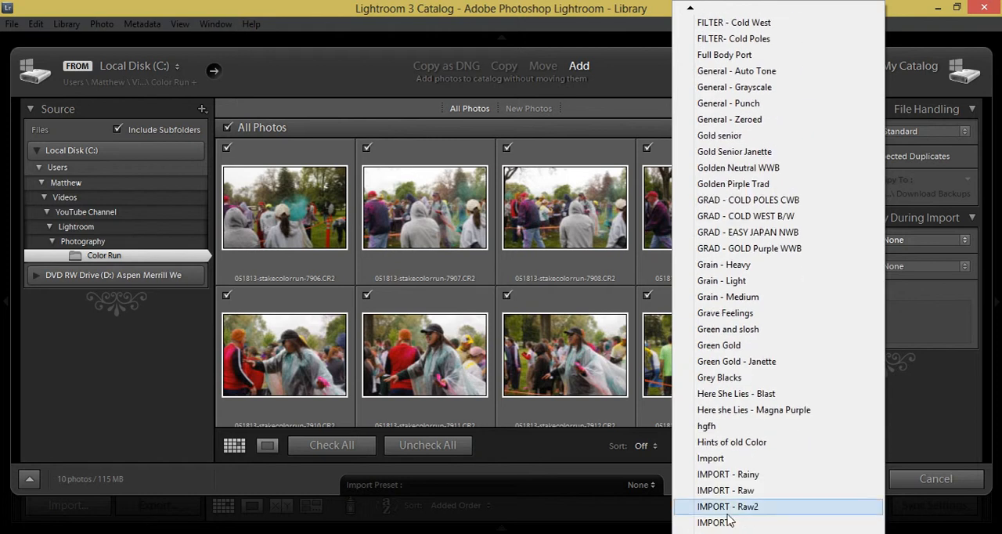
scroll(down, 3)
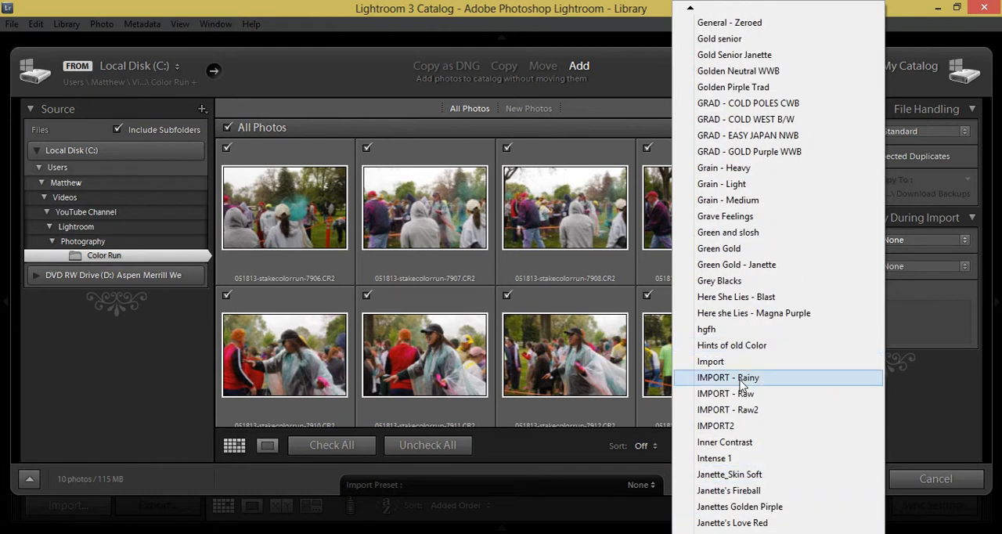
click(729, 378)
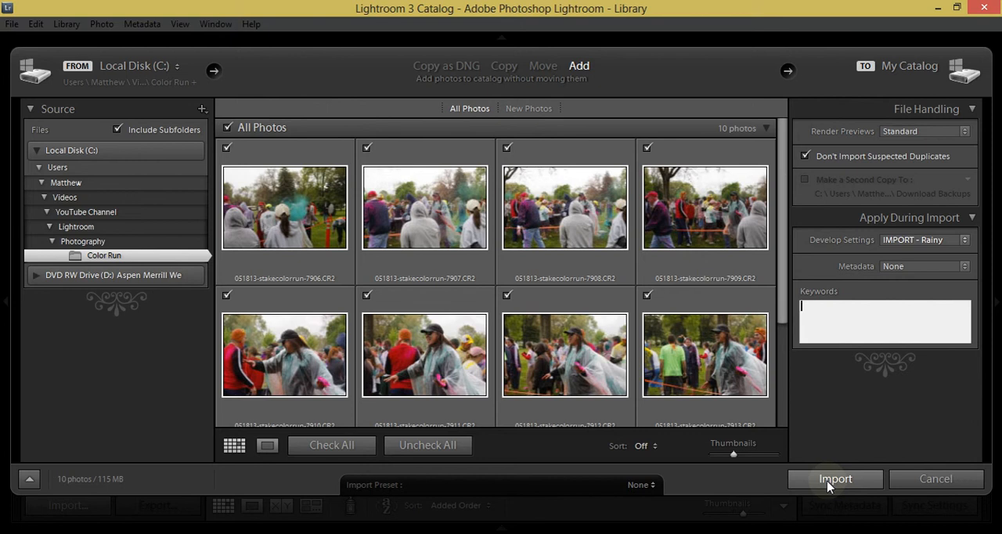
click(835, 478)
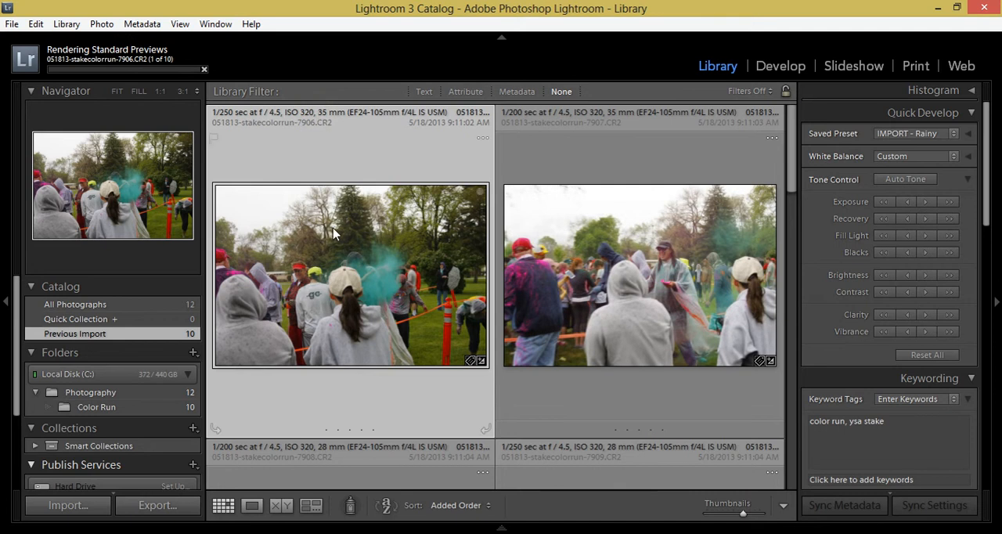
mouse_move(333, 249)
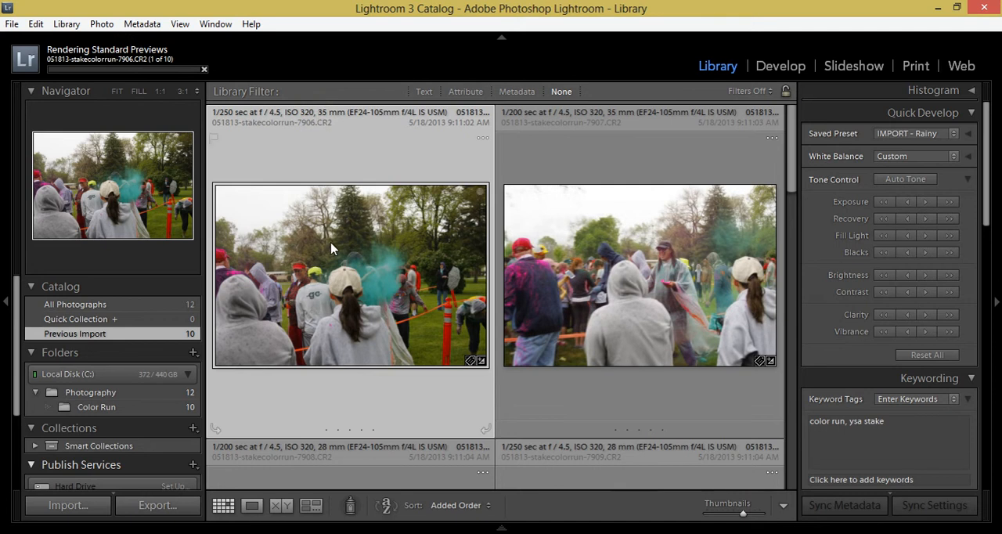
mouse_move(335, 319)
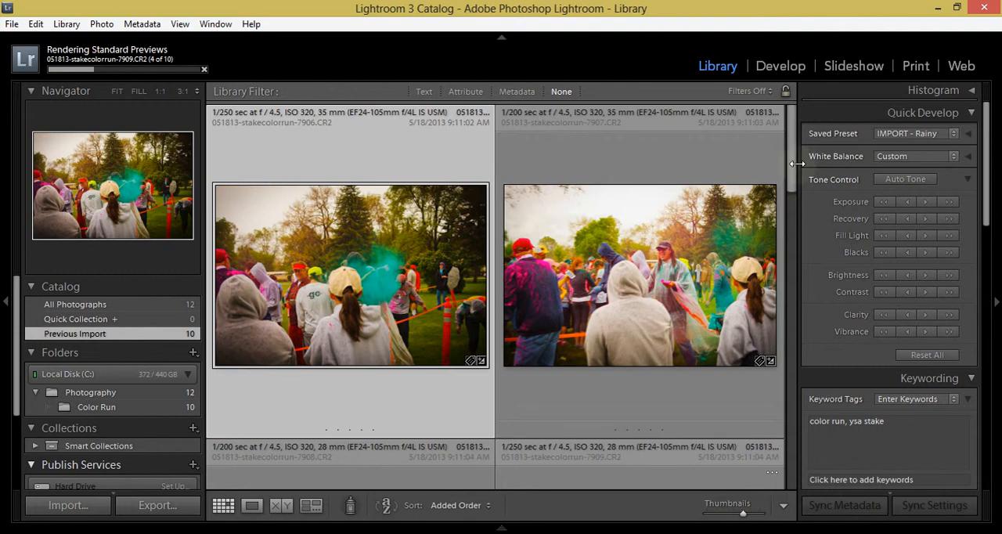
Scroll through the ten imported photos as their IMPORT - Rainy previews render.
scroll(down, 3)
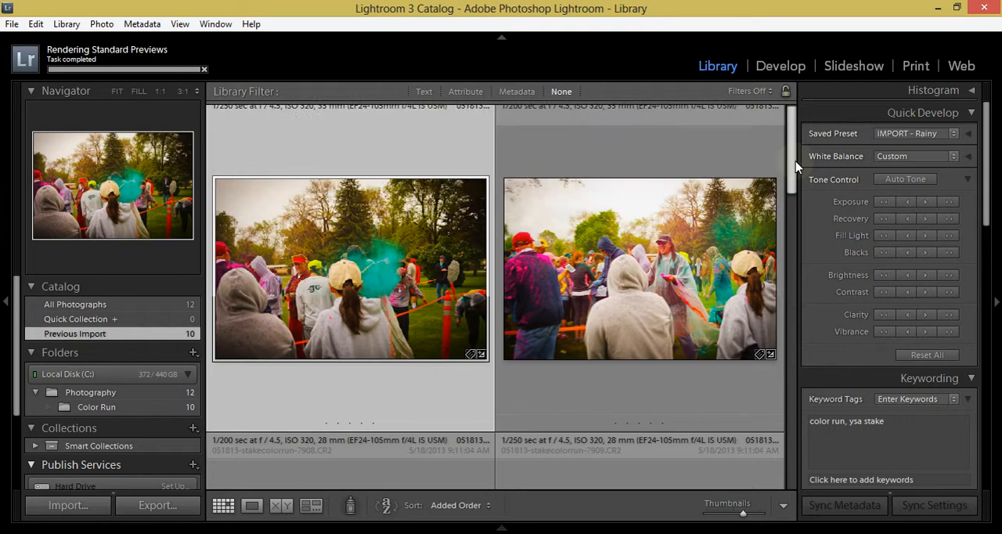
scroll(down, 3)
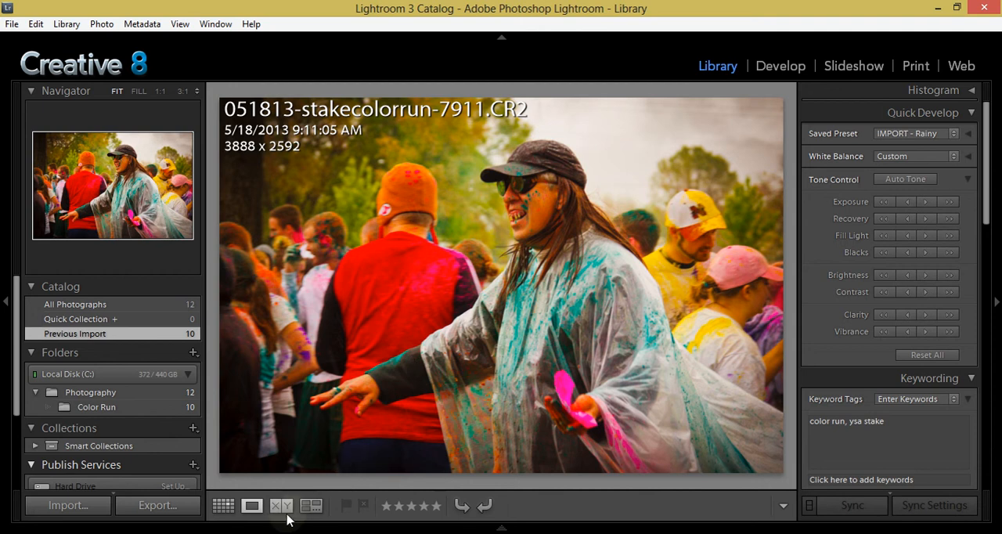
mouse_move(280, 506)
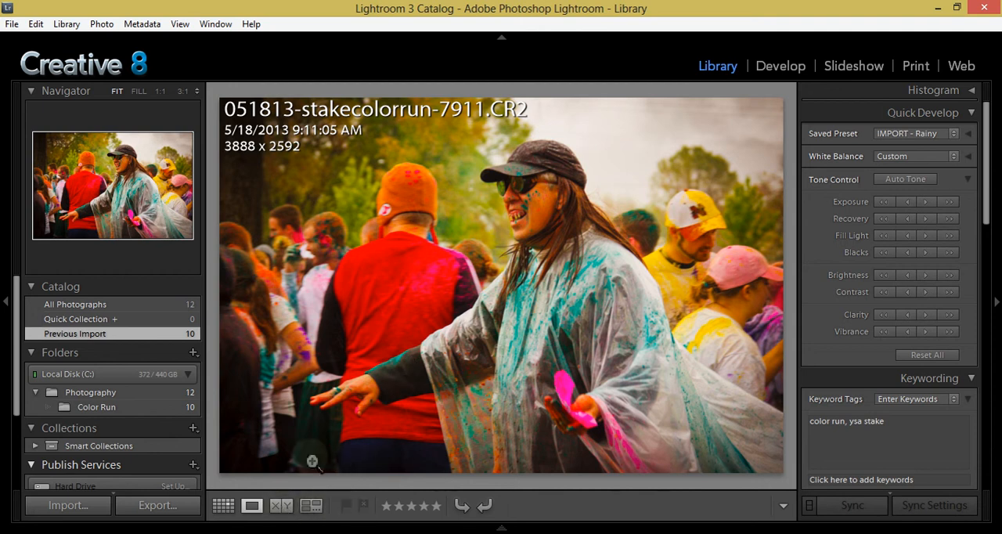
Open photo 7911 in Develop with a side-by-side before/after view of the IMPORT - Rainy preset.
click(282, 506)
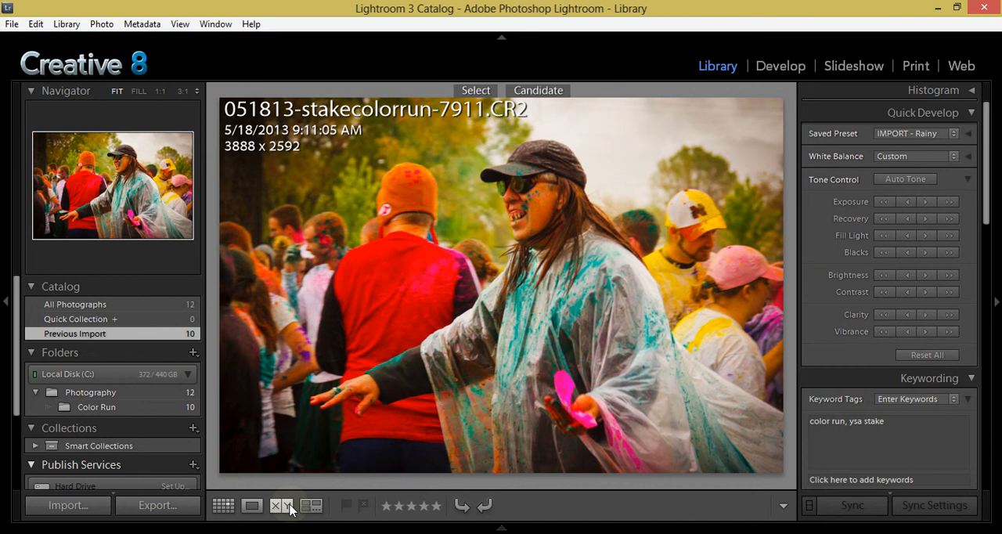
click(252, 506)
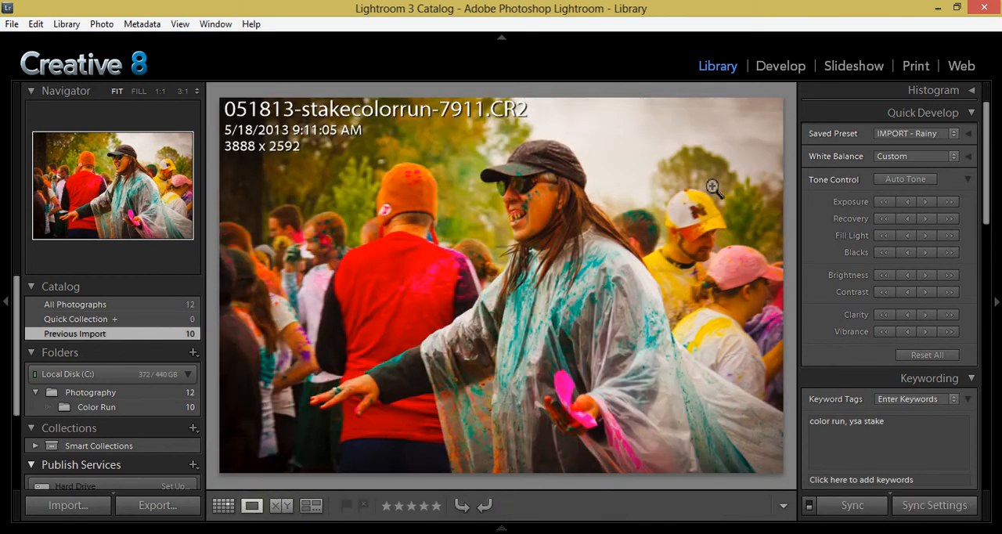
click(781, 65)
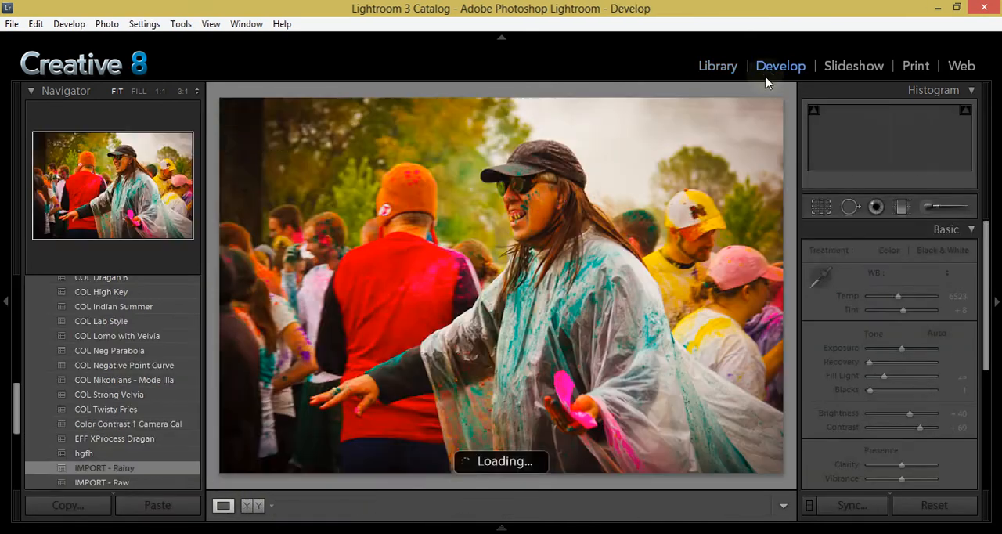
click(252, 505)
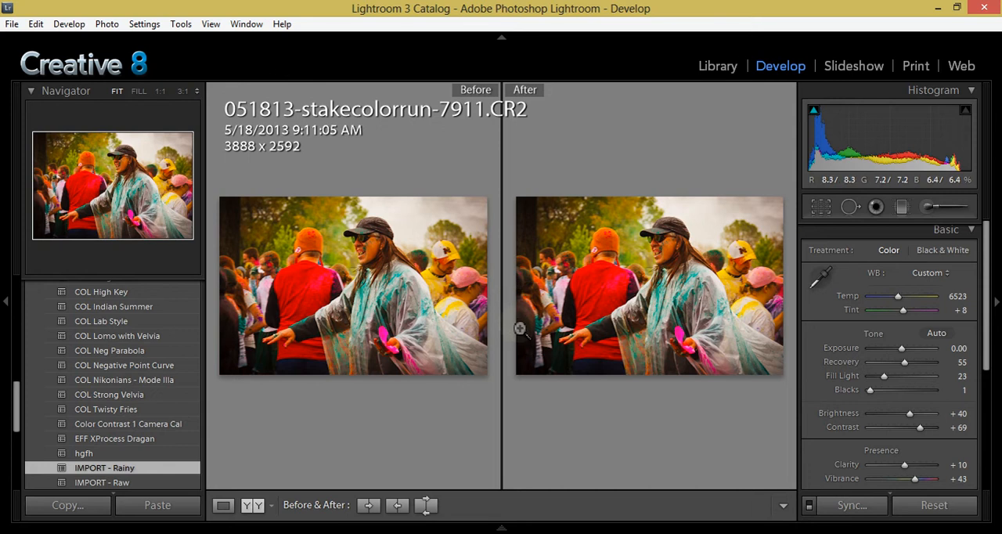
mouse_move(403, 269)
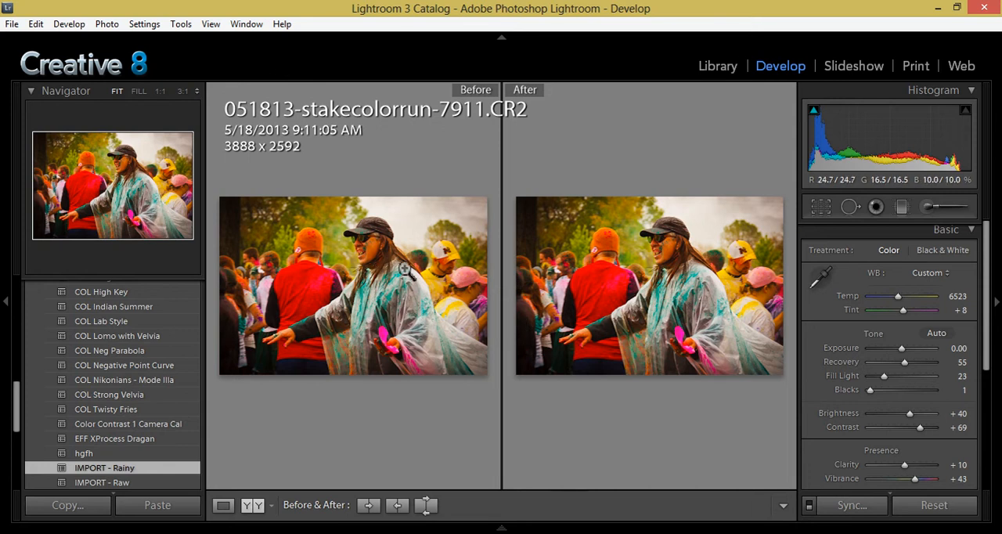